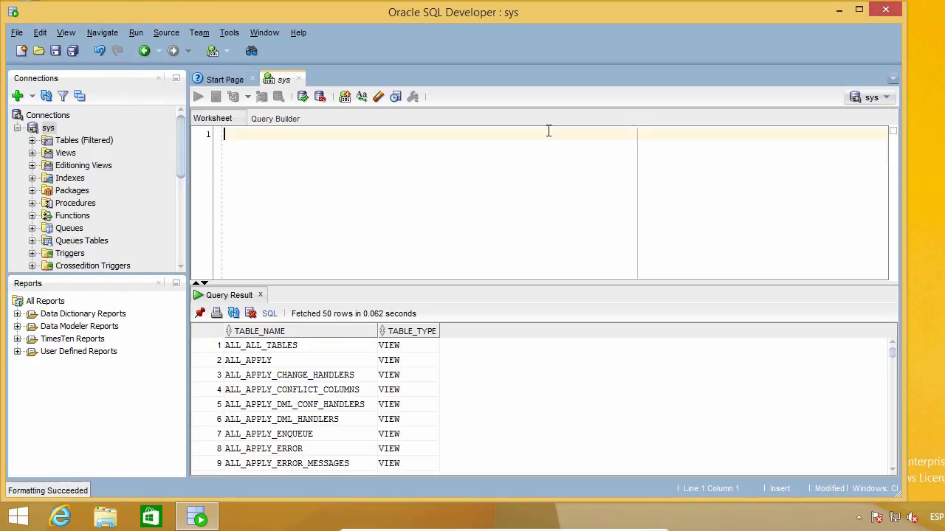
# - Write and run a cat query for views whose table_name starts with 'ALL%' and table_type = 'VIEW'
pyautogui.write('select *')
pyautogui.write('from cat')
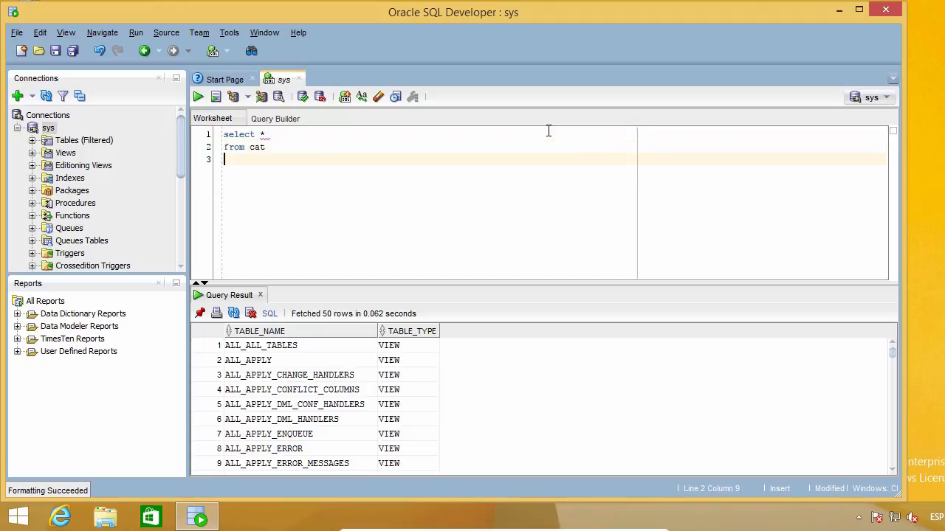
pyautogui.write('where table')
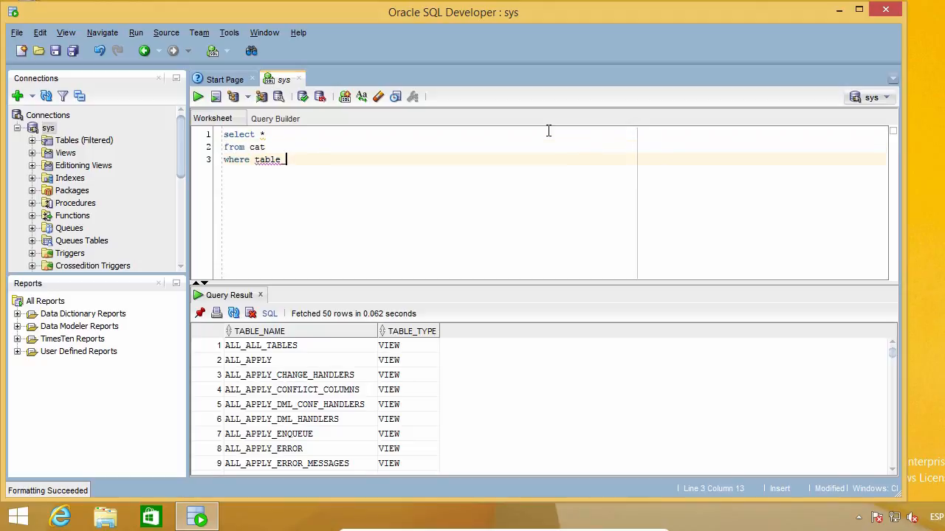
pyautogui.write("_name like ''")
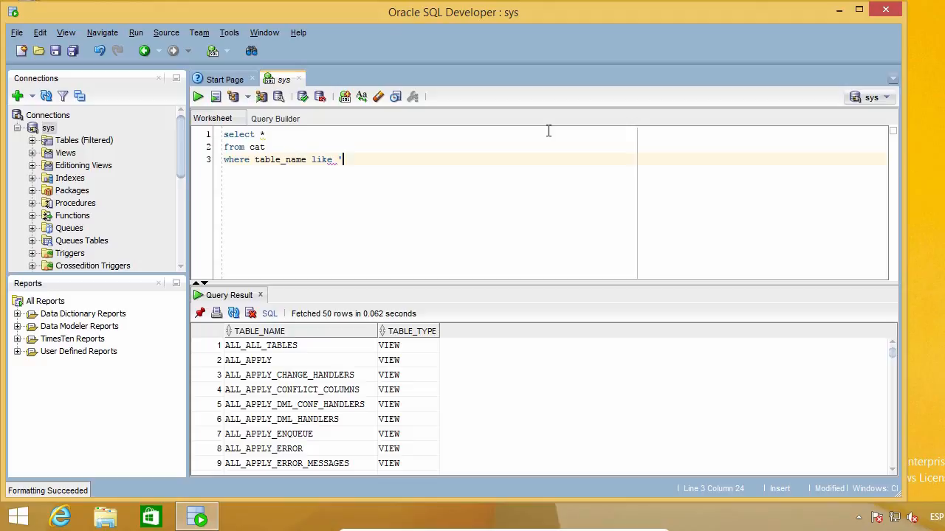
pyautogui.write('ALL%')
pyautogui.write('and table')
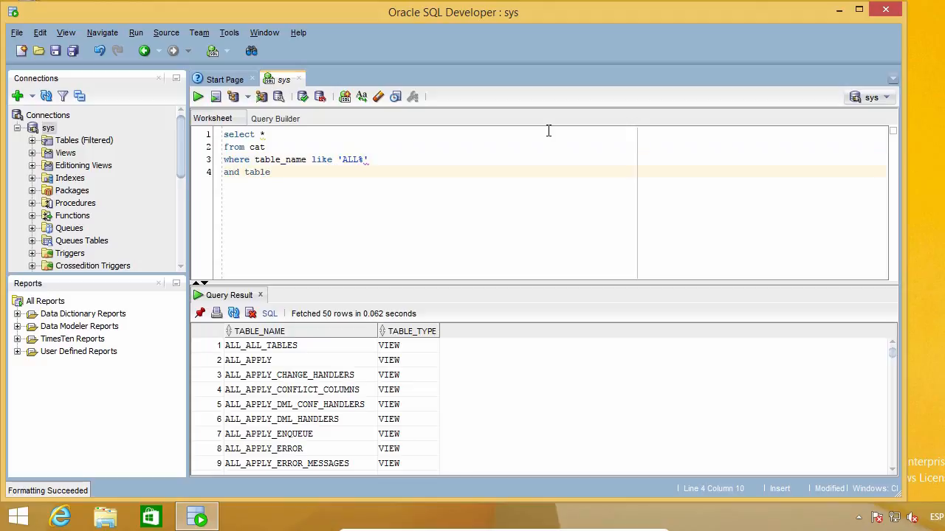
pyautogui.write('_type')
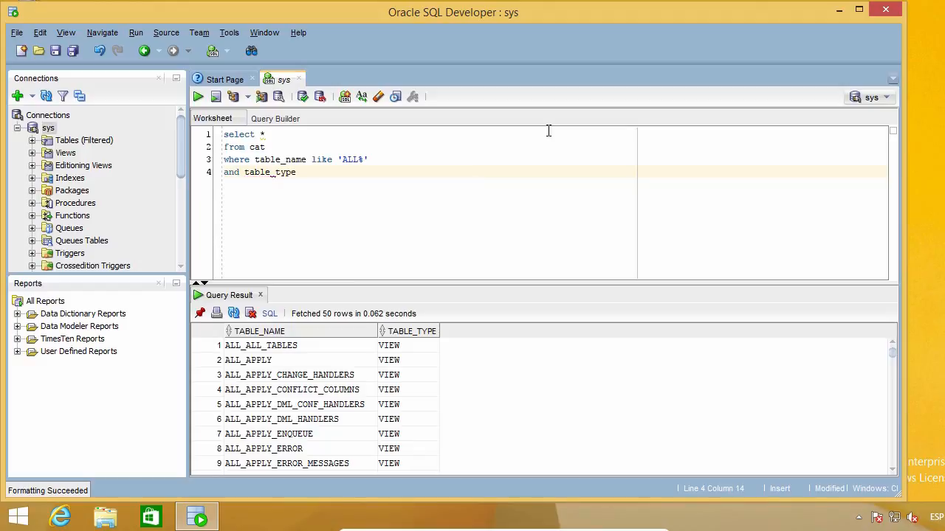
pyautogui.write("= '")
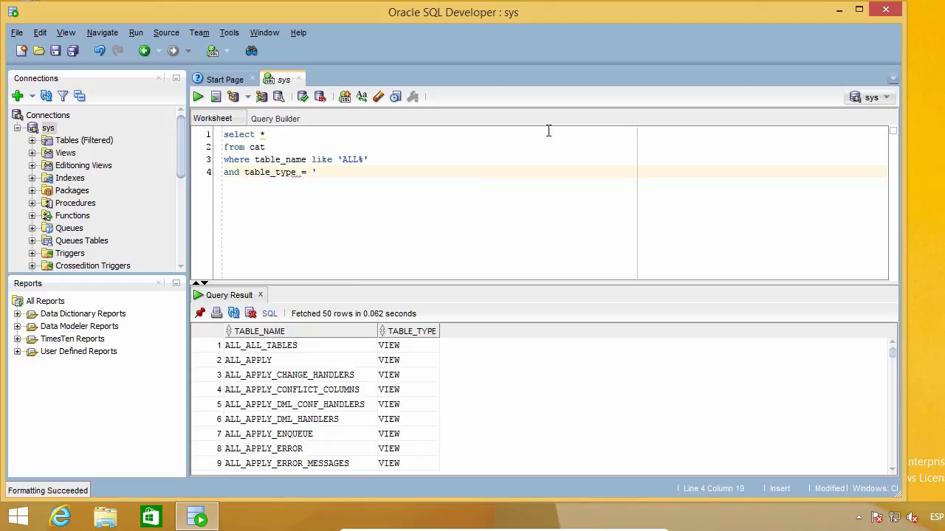
pyautogui.write('VIEW')
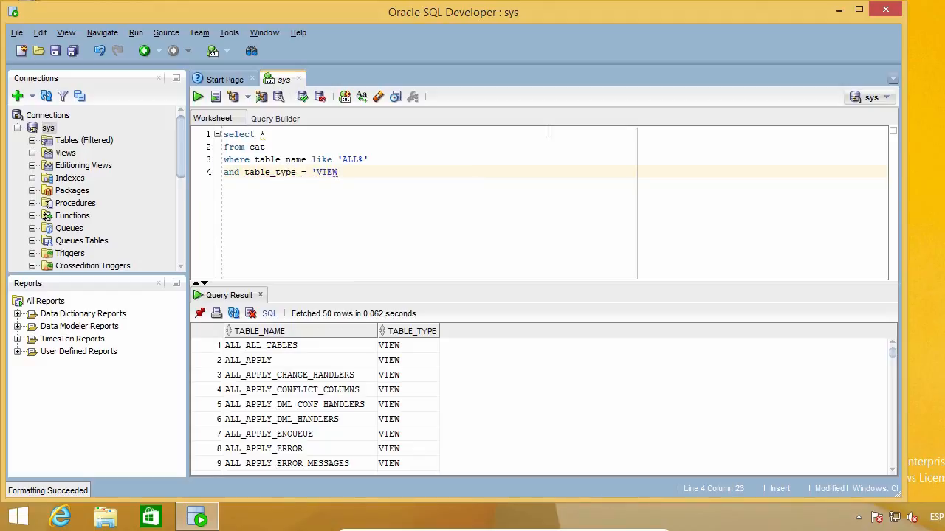
pyautogui.write("';")
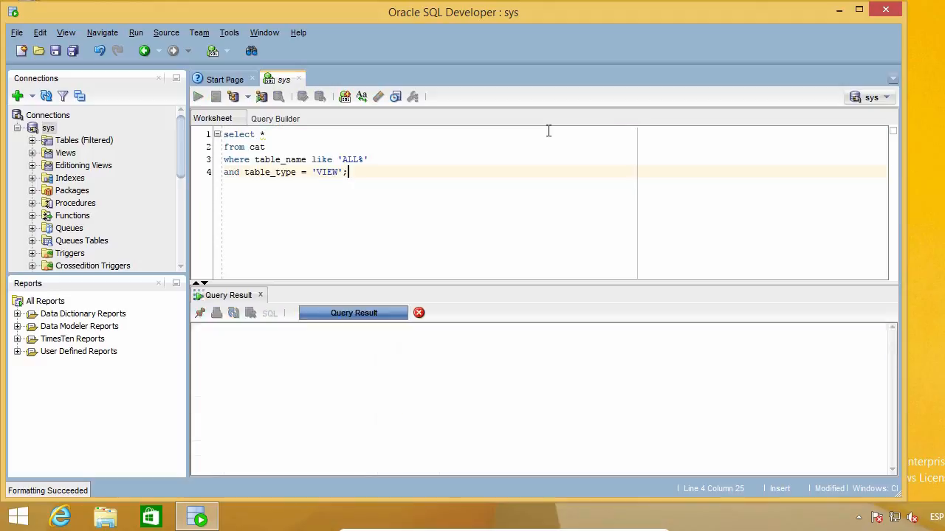
pyautogui.click(197, 98)
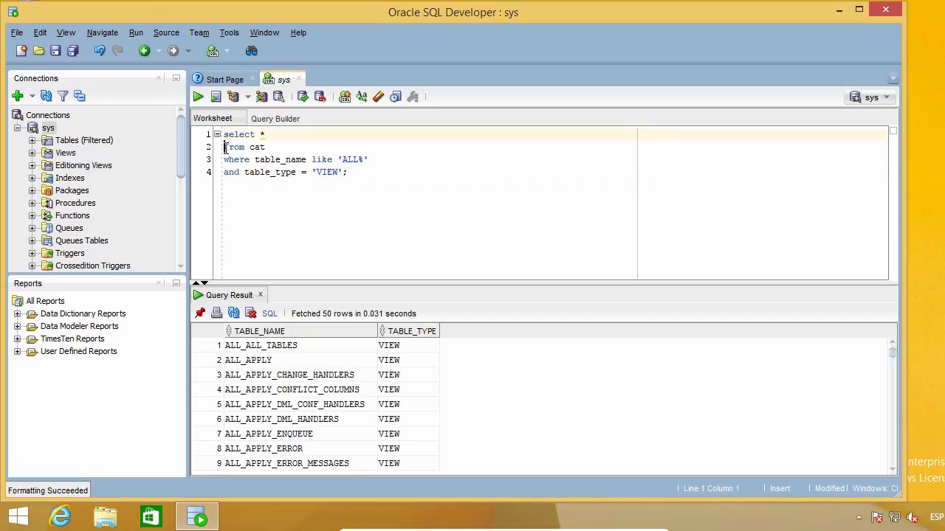
# - Hand-indent the from, where and and lines with leading spaces
pyautogui.click(225, 159)
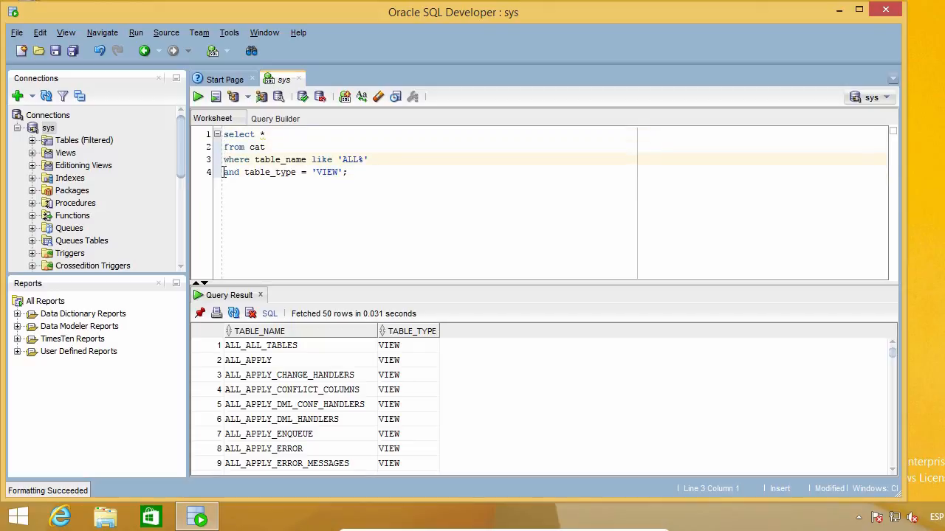
pyautogui.click(229, 171)
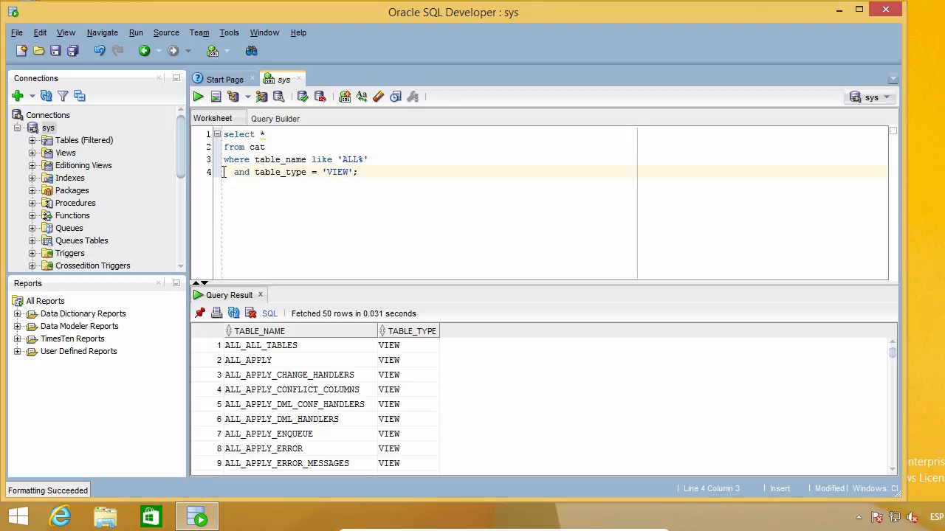
pyautogui.click(358, 171)
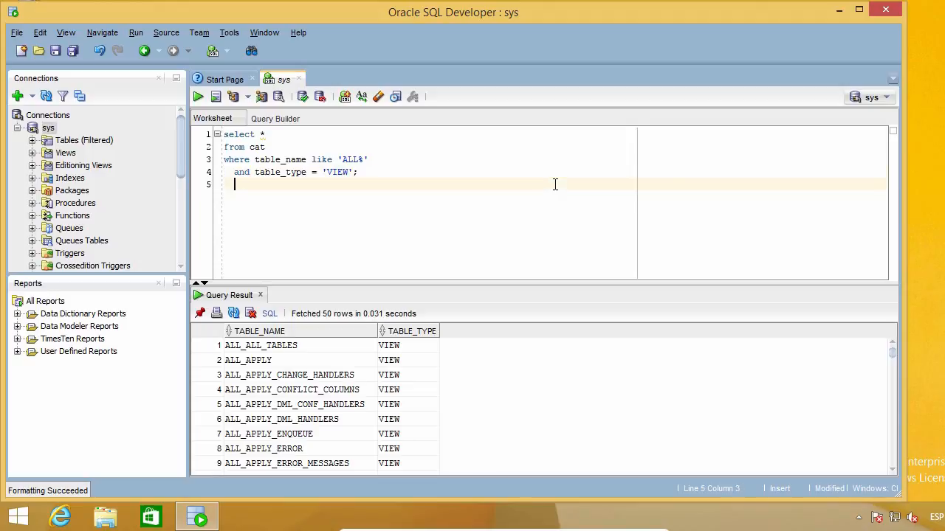
# - After a blank line, write and run SELECT * FROM ALL_TABLES WHERE OWNER = 'SYS'
pyautogui.press('Return')
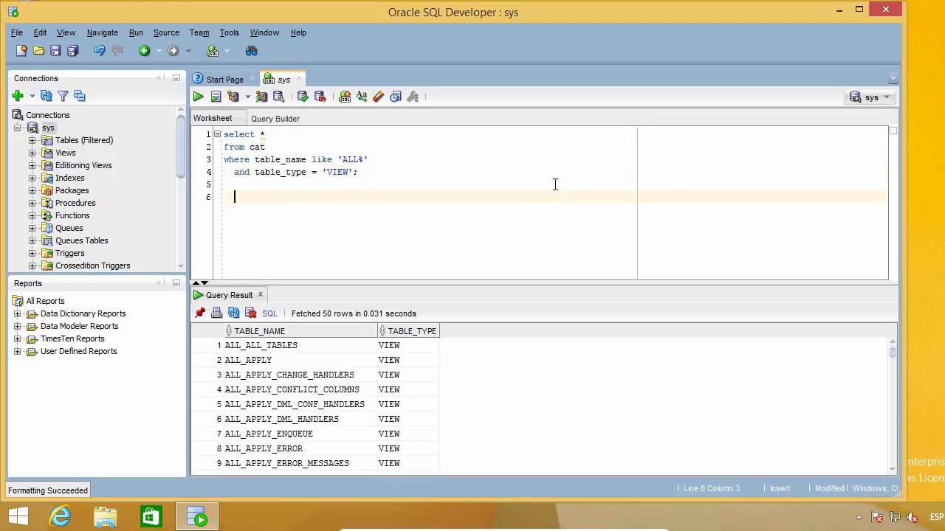
pyautogui.write('SELECT')
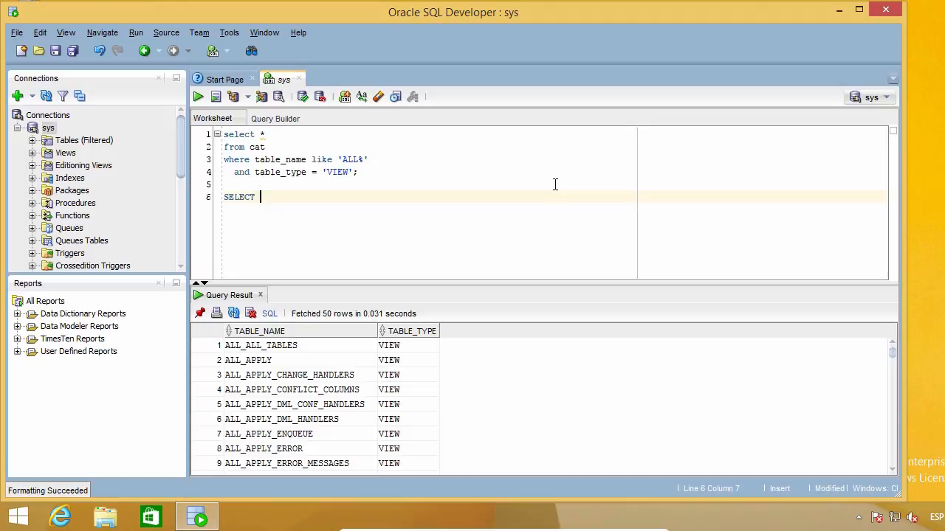
pyautogui.write('* FROM ALL')
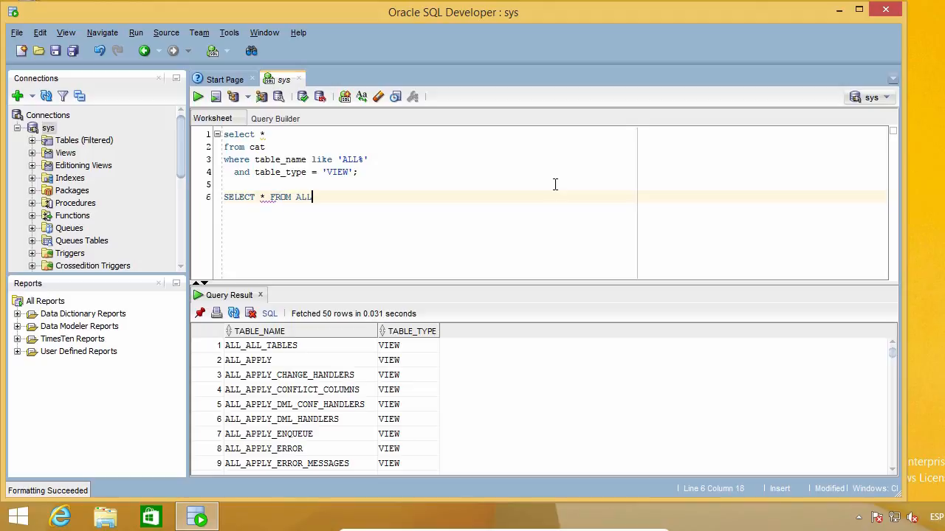
pyautogui.write('_TABLES WHERE')
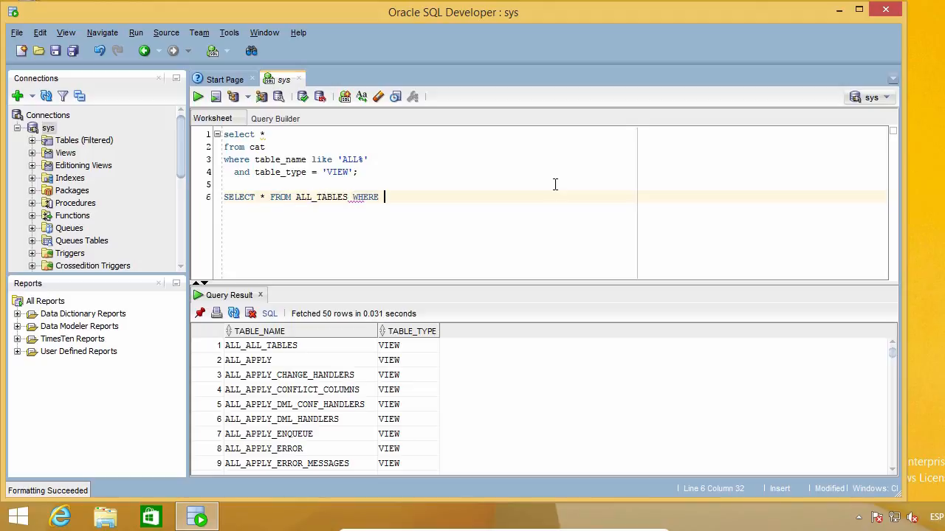
pyautogui.write("OWNER = 'SYS")
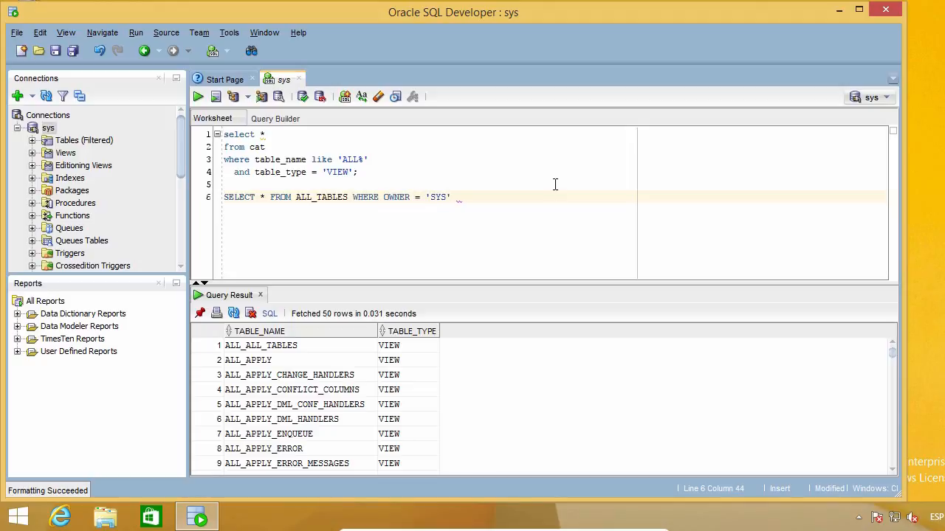
pyautogui.click(215, 97)
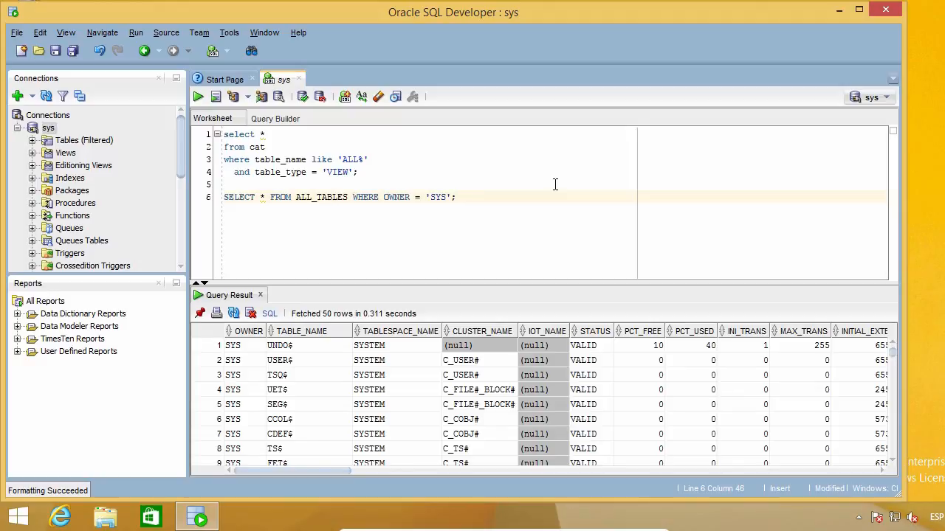
pyautogui.moveTo(263, 155)
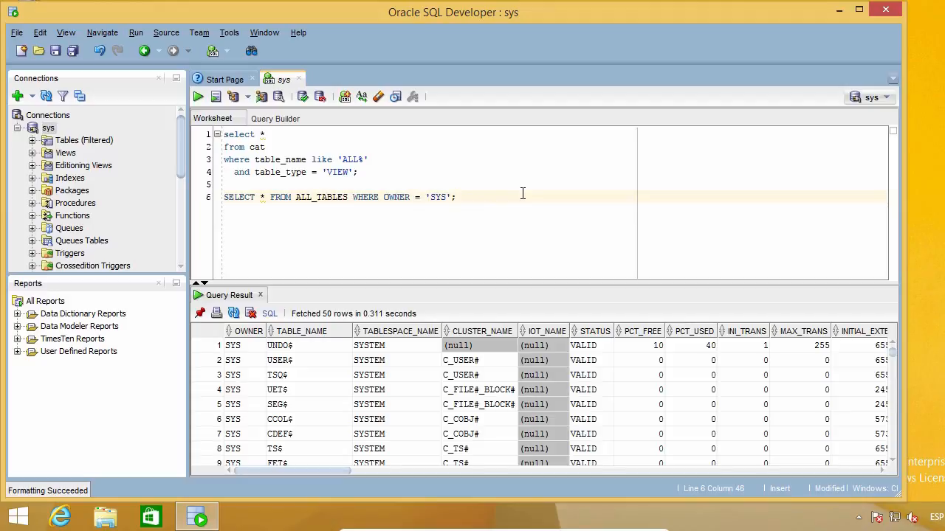
# - Format both queries with Ctrl+F7, collapsing each onto one line with uppercase keywords
pyautogui.press('Ctrl+F7')
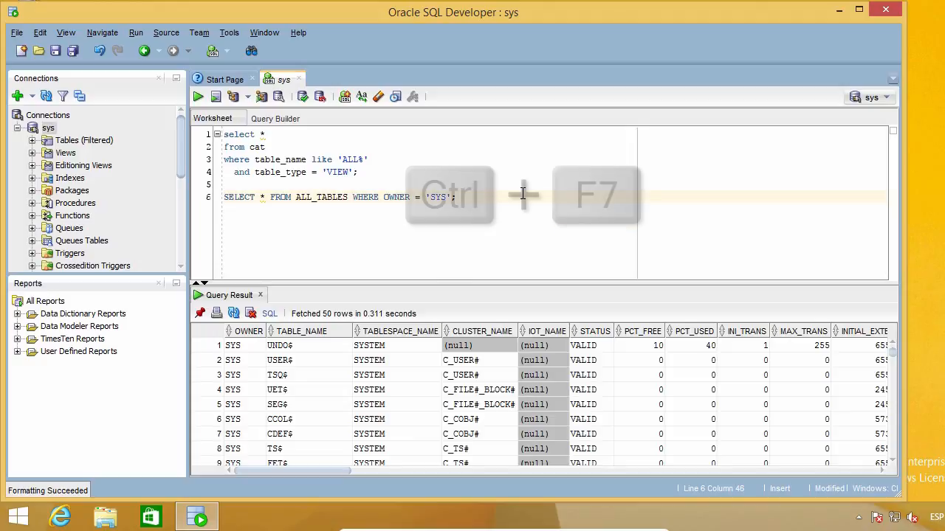
pyautogui.press('ctrl+F7')
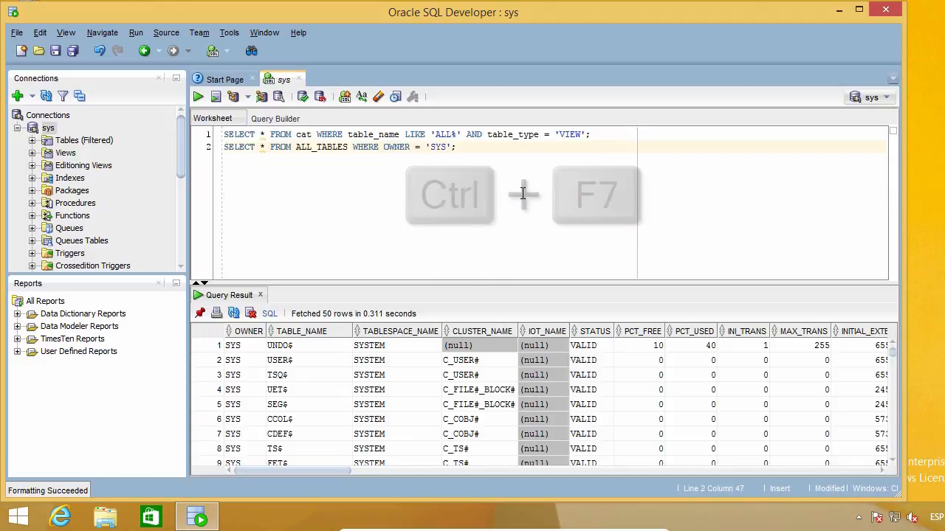
pyautogui.press('ctrl+F7')
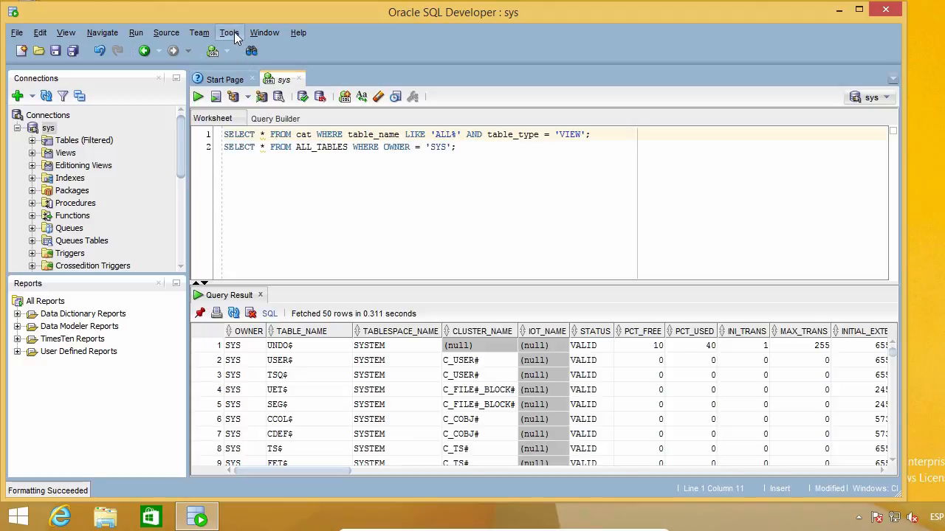
# - Reach the Database > SQL Formatter page of the Preferences dialog
pyautogui.click(230, 32)
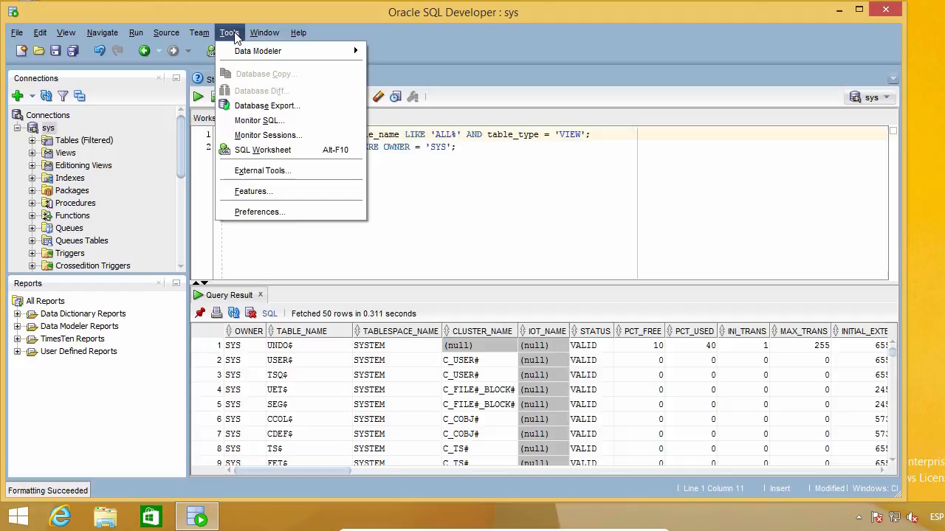
pyautogui.moveTo(260, 212)
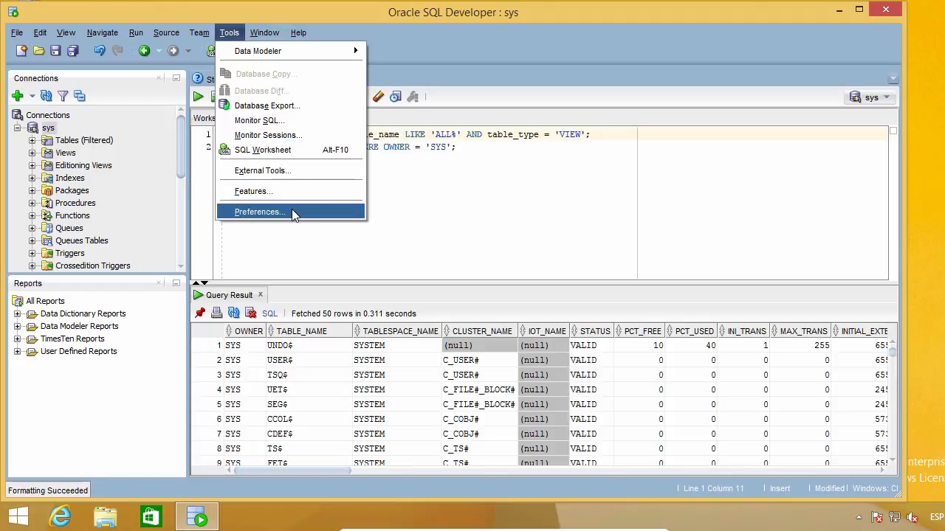
pyautogui.click(260, 212)
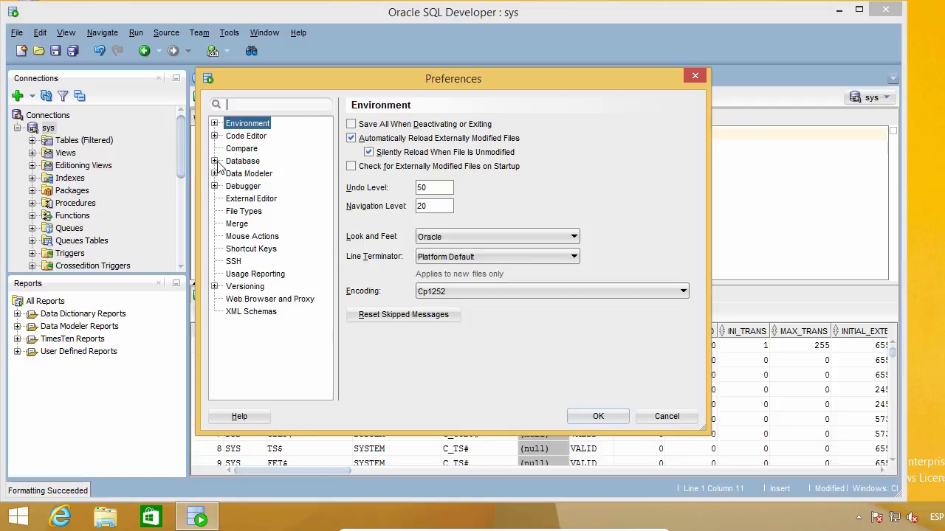
pyautogui.click(214, 160)
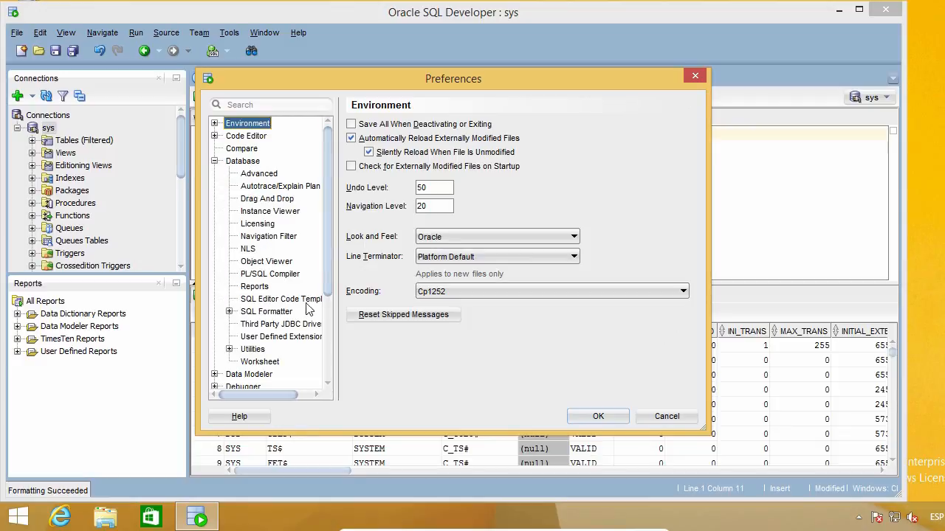
pyautogui.moveTo(234, 319)
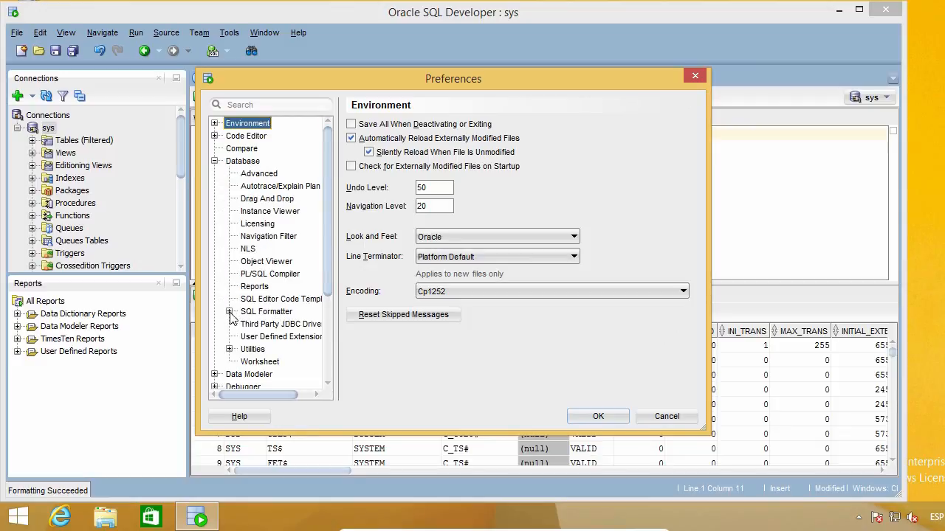
pyautogui.click(265, 310)
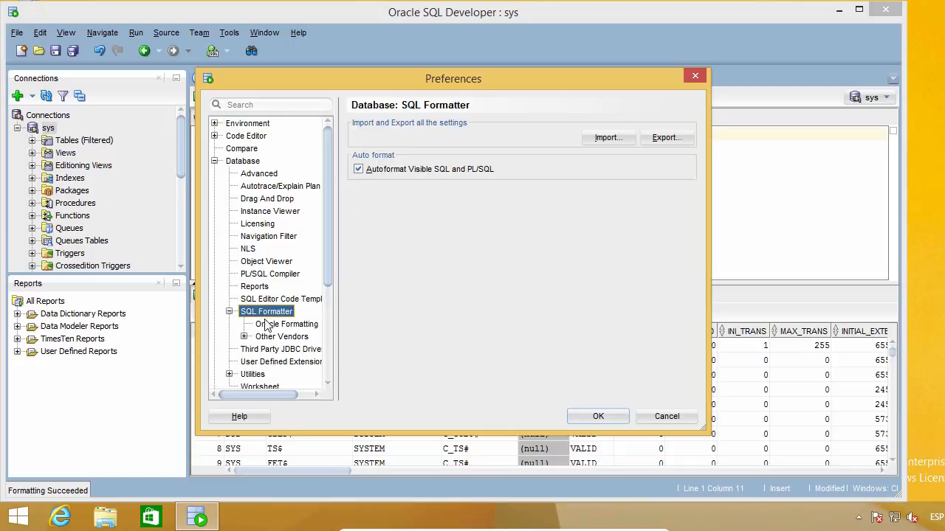
# - Under Oracle Formatting, switch the profile from Old Preferences to SQL and confirm with OK
pyautogui.click(286, 325)
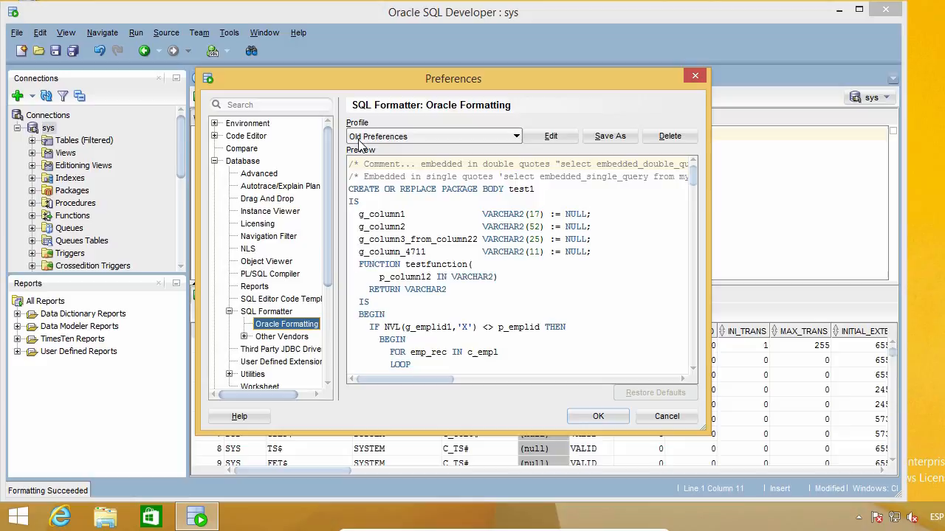
pyautogui.moveTo(399, 144)
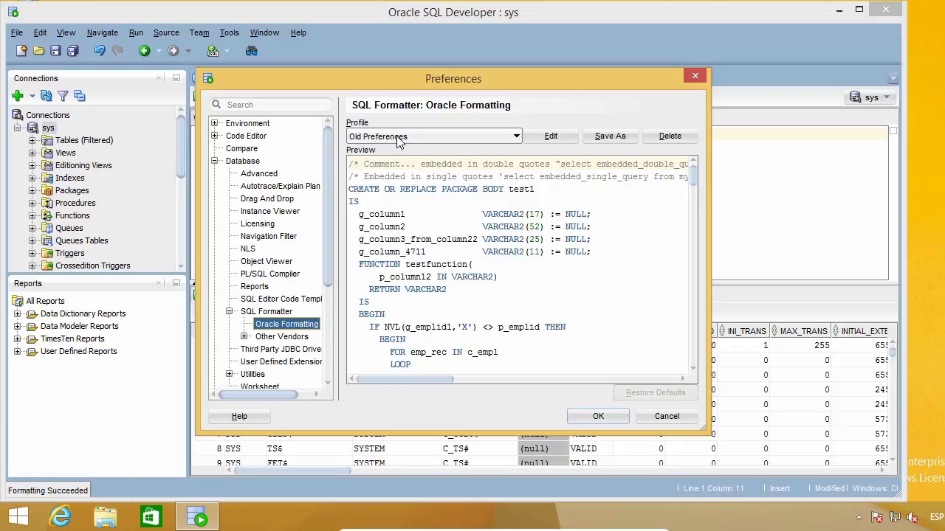
pyautogui.moveTo(517, 140)
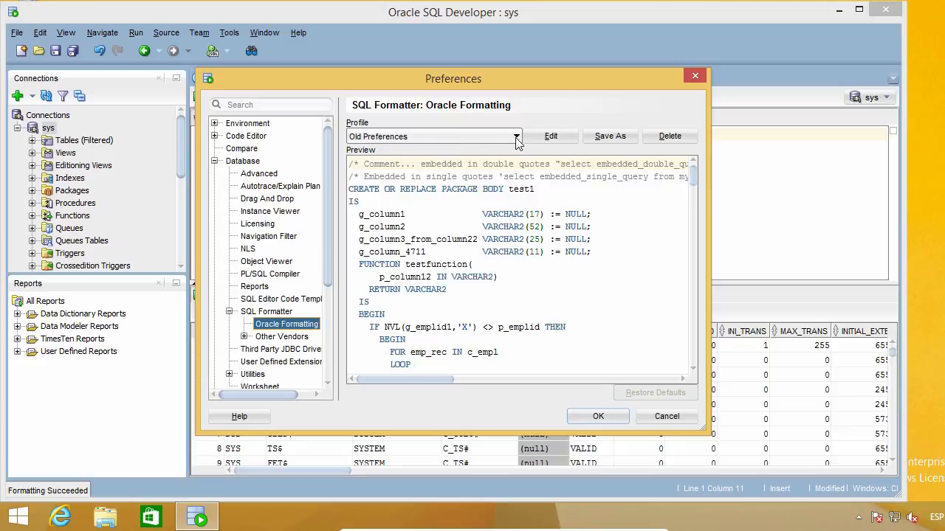
pyautogui.click(514, 136)
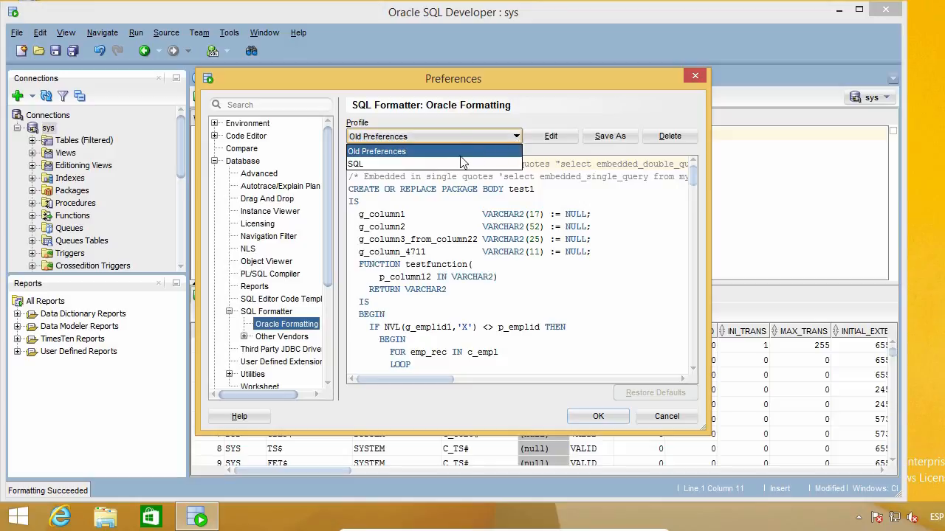
pyautogui.moveTo(431, 162)
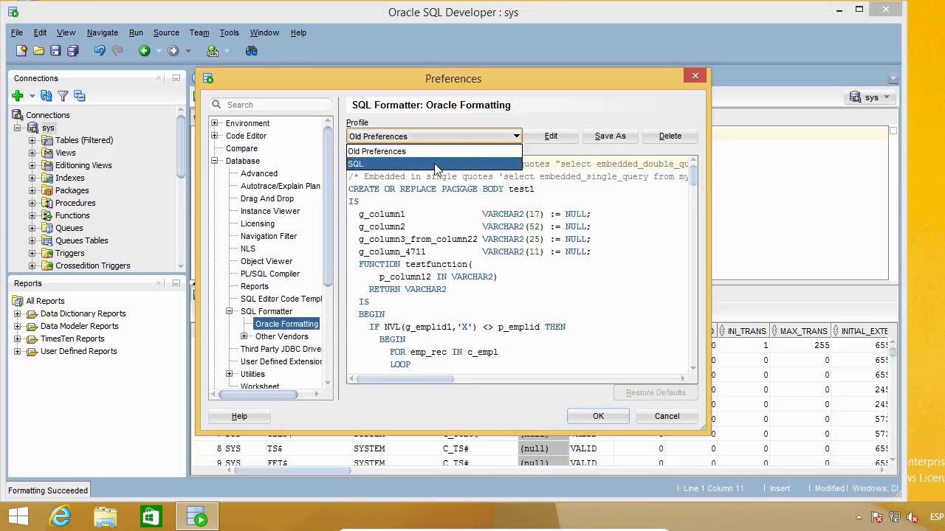
pyautogui.click(355, 163)
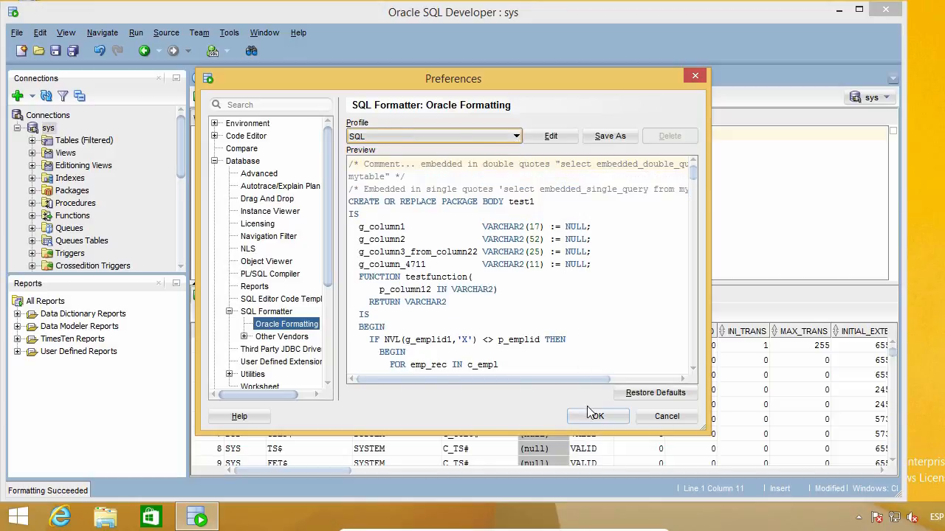
pyautogui.click(597, 416)
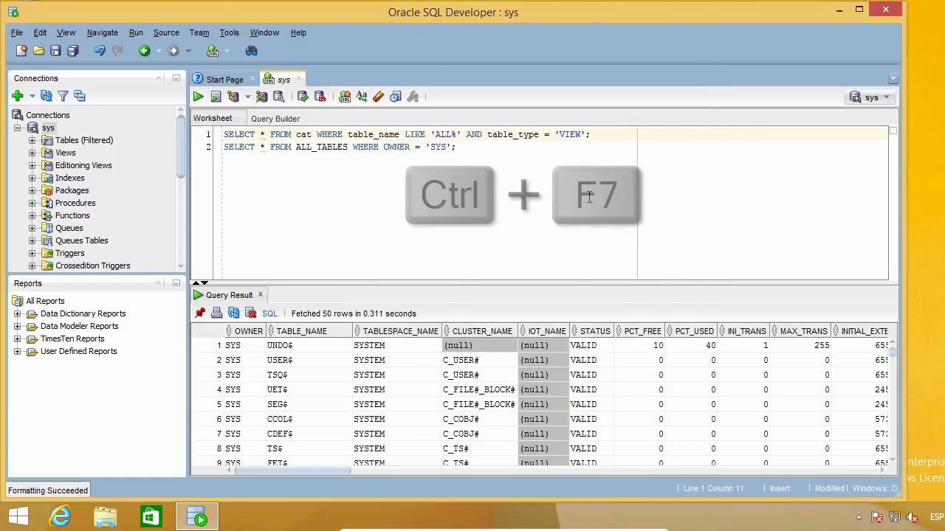
# - Format both queries with the SQL profile into indented multi-line clauses and review the result
pyautogui.press('ctrl+F7')
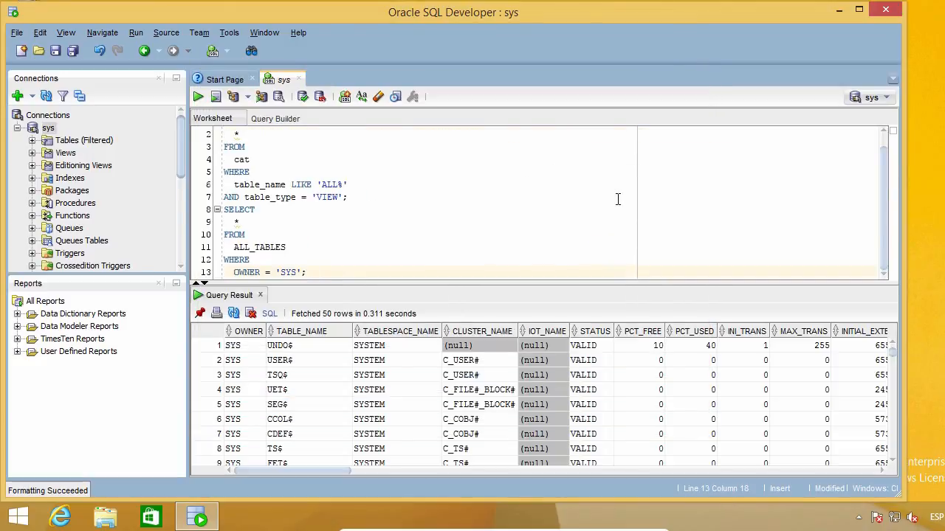
pyautogui.scroll(3)
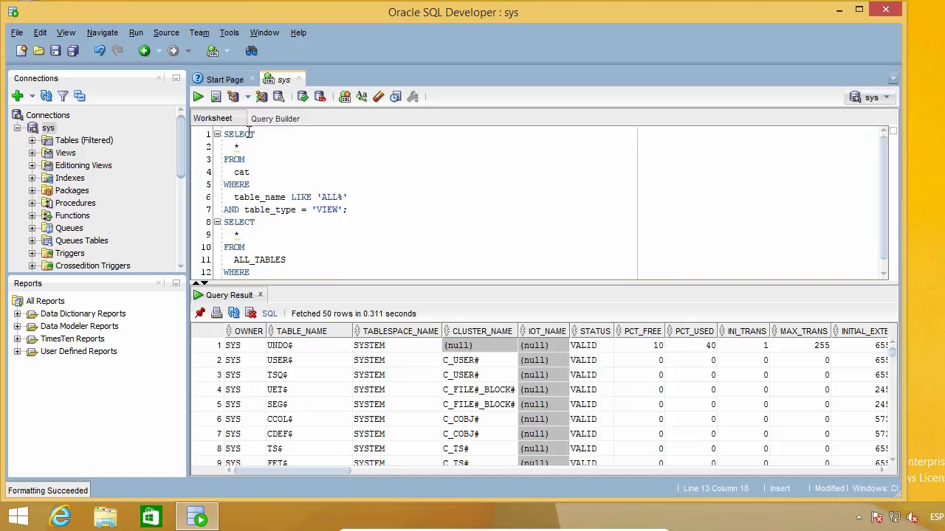
pyautogui.click(235, 146)
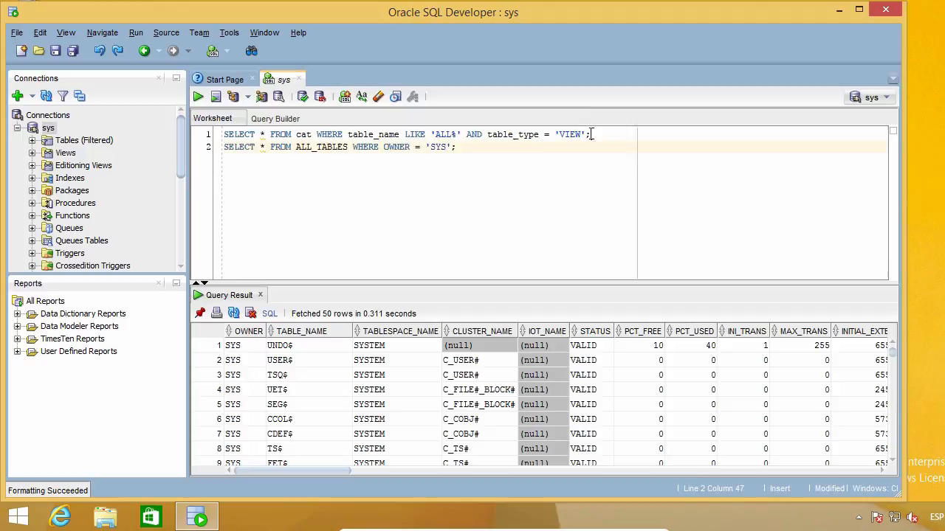
# - Separate the two single-line queries with a blank line and reformat them with Ctrl+F7
pyautogui.press('Return')
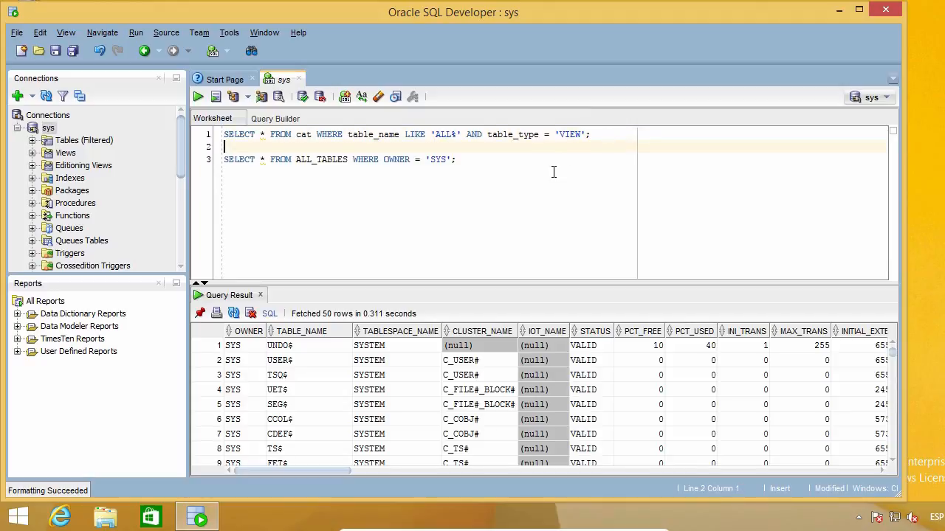
pyautogui.press('Ctrl+F7')
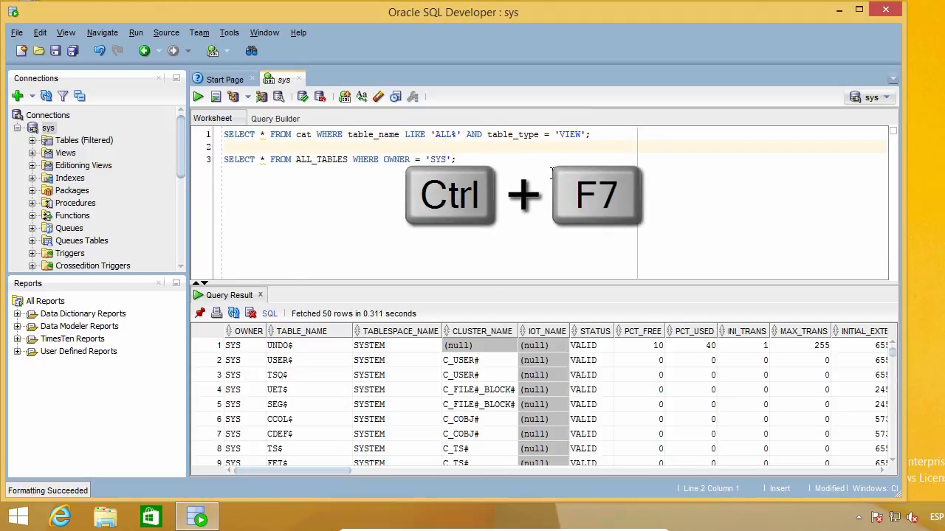
pyautogui.press('ctrl+F7')
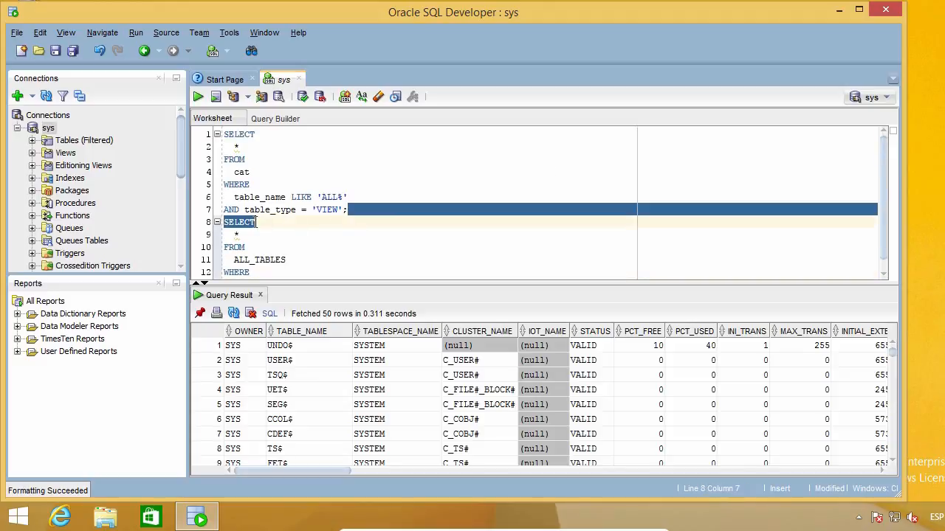
pyautogui.scroll(-3)
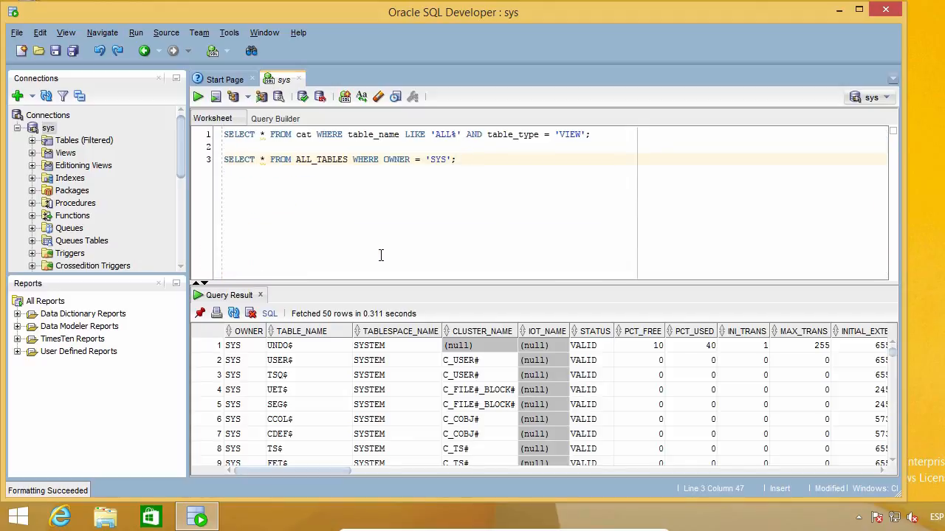
pyautogui.moveTo(229, 33)
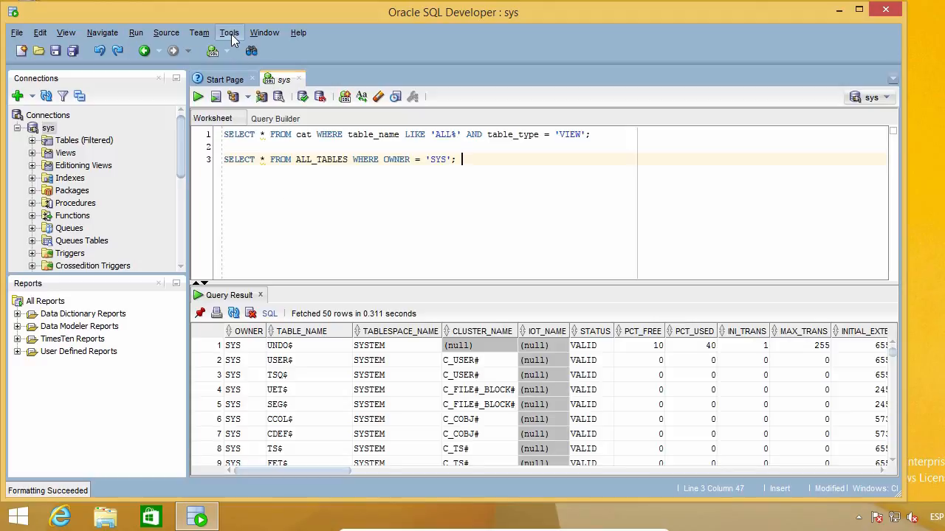
# - From Preferences, start editing the SQL formatting profile via Edit
pyautogui.click(229, 33)
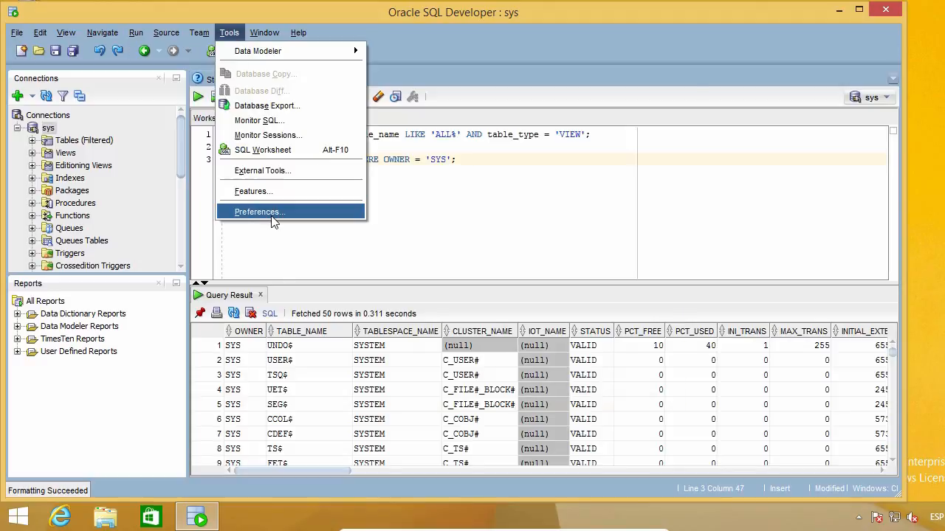
pyautogui.click(260, 213)
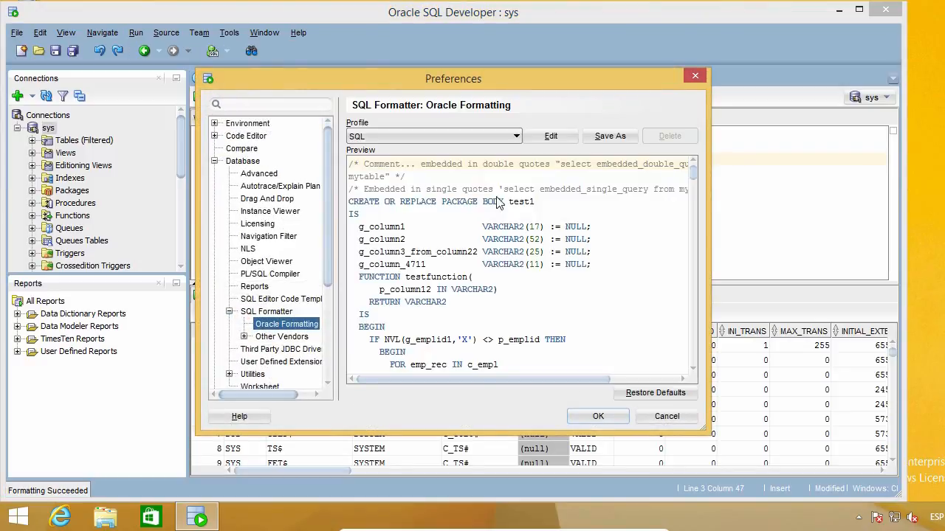
pyautogui.moveTo(550, 136)
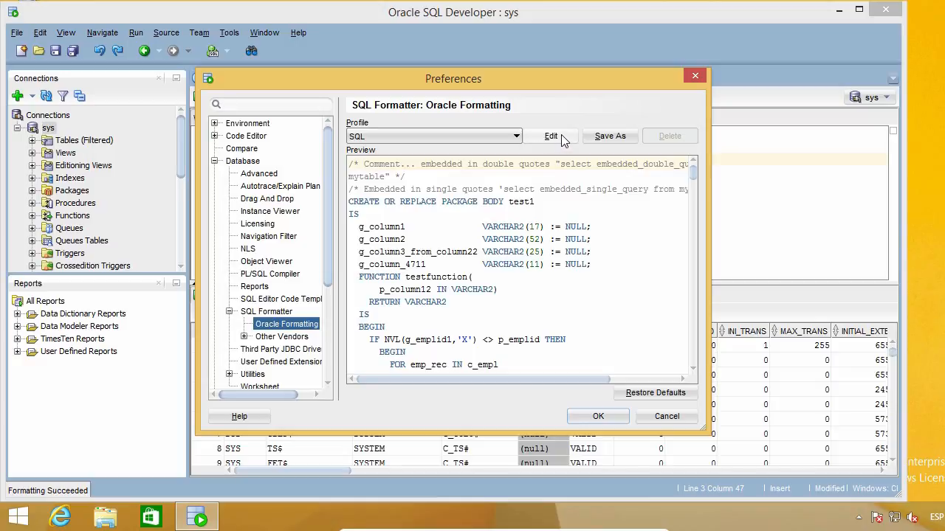
pyautogui.click(550, 136)
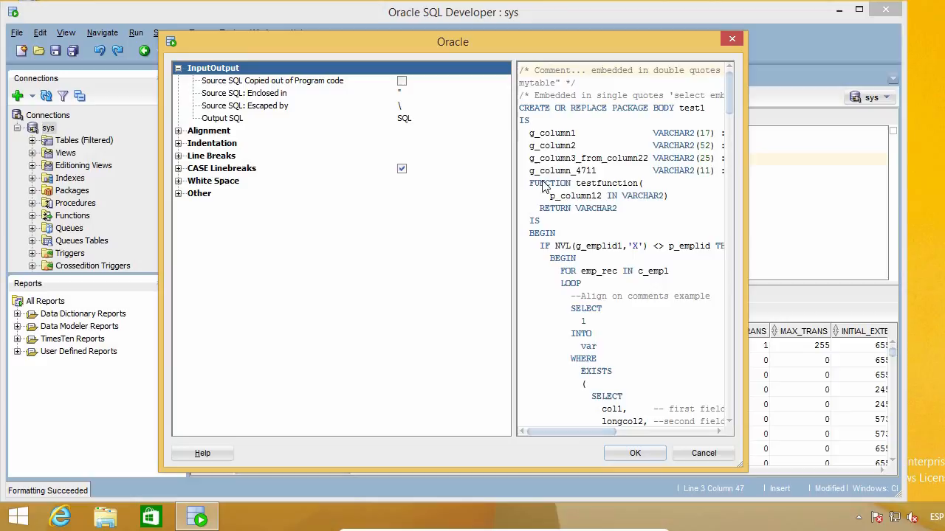
pyautogui.moveTo(191, 124)
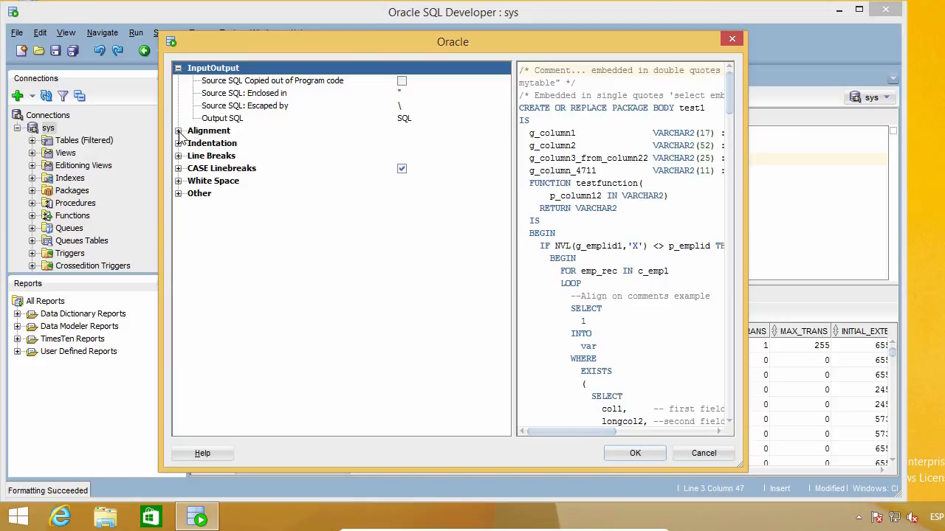
# - In Indentation keep 2 spaces and enable Indent AND/OR, then show the Line Breaks settings
pyautogui.click(178, 130)
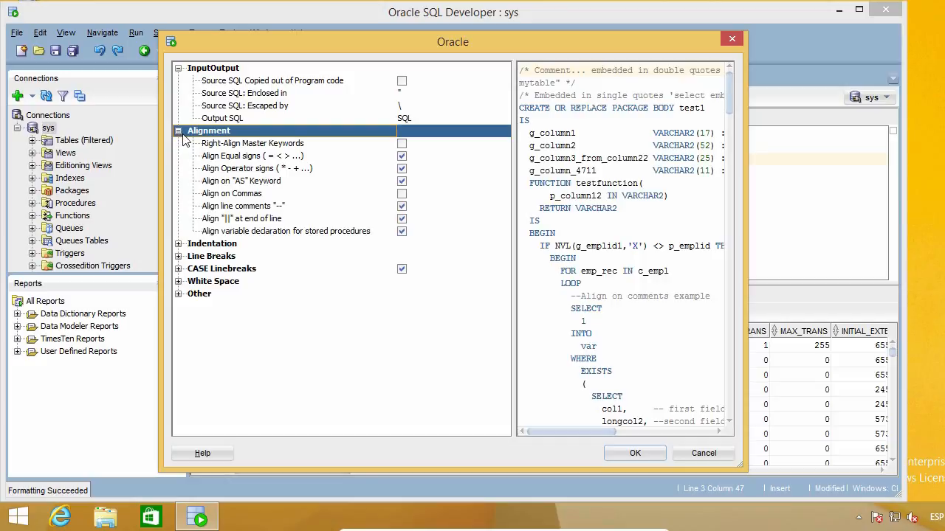
pyautogui.moveTo(193, 154)
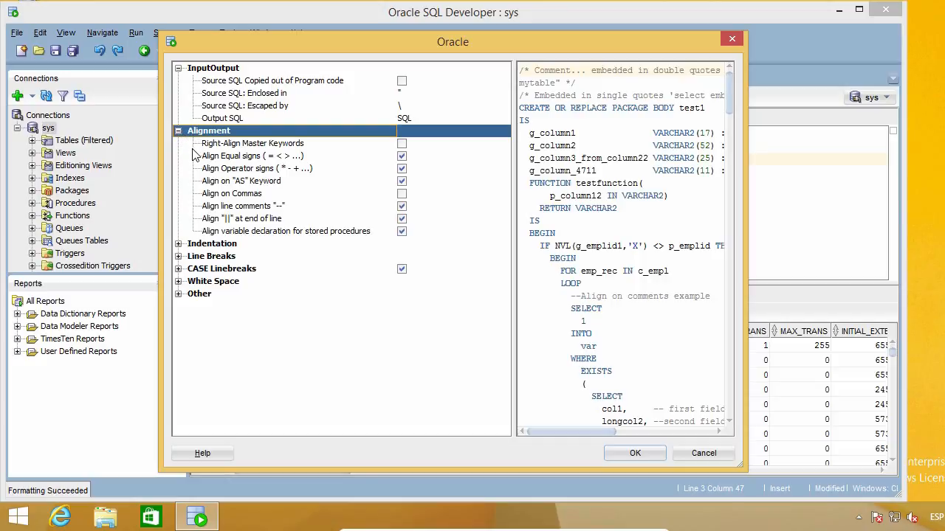
pyautogui.click(178, 130)
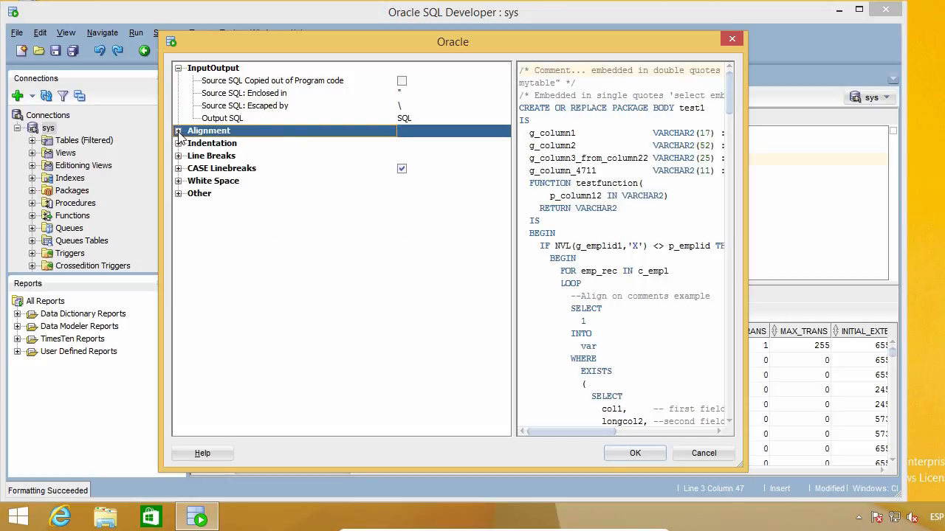
pyautogui.click(178, 143)
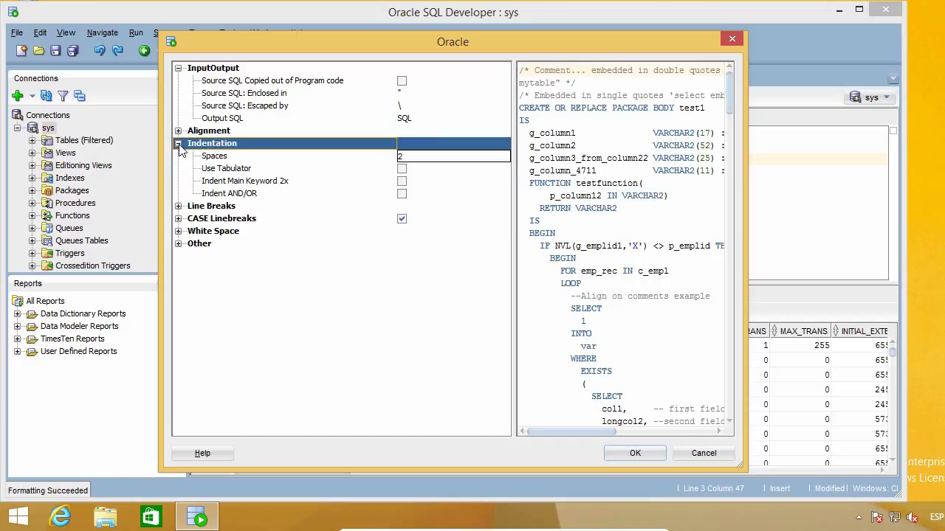
pyautogui.moveTo(236, 200)
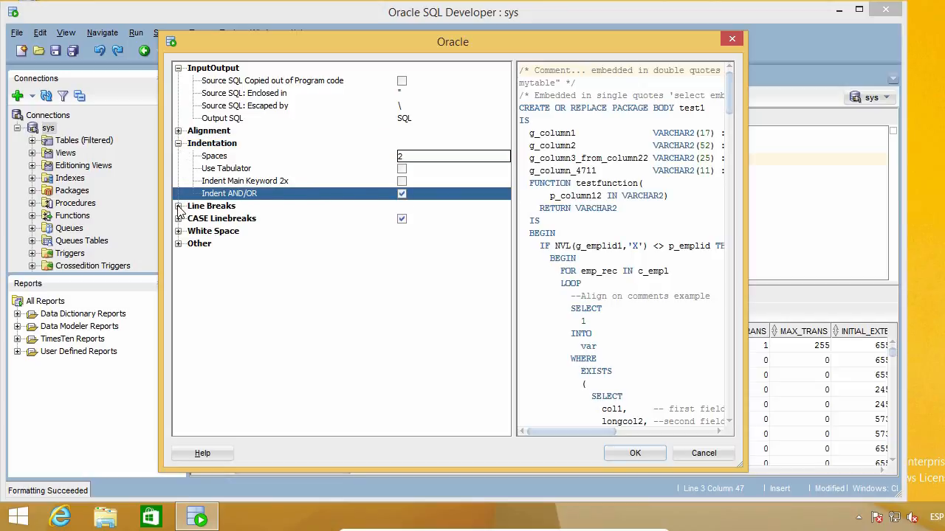
pyautogui.click(180, 205)
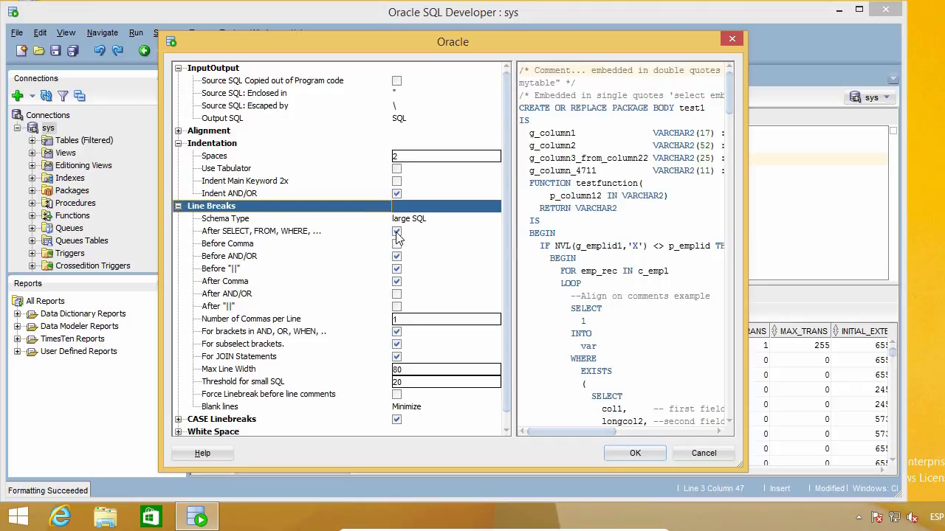
# - Disable breaks after SELECT, FROM, WHERE and set Blank lines to Preserve Existing
pyautogui.click(396, 230)
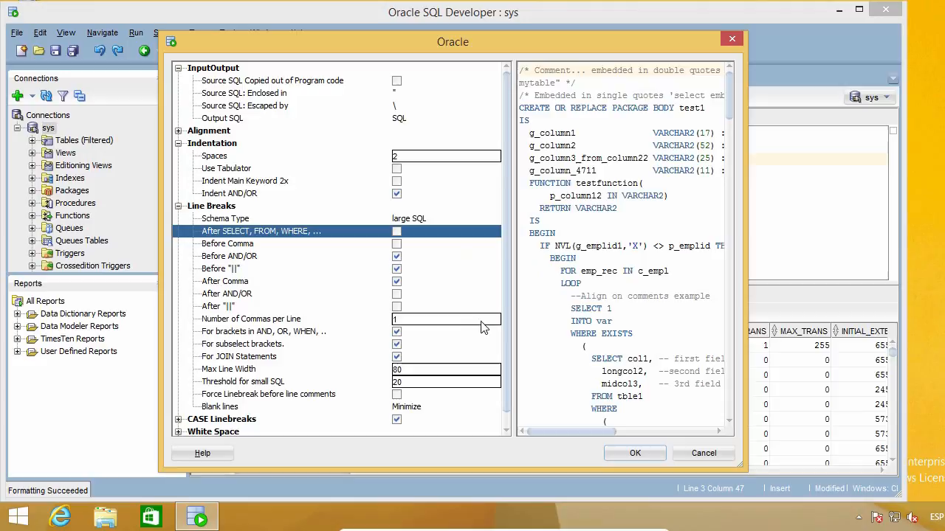
pyautogui.moveTo(431, 411)
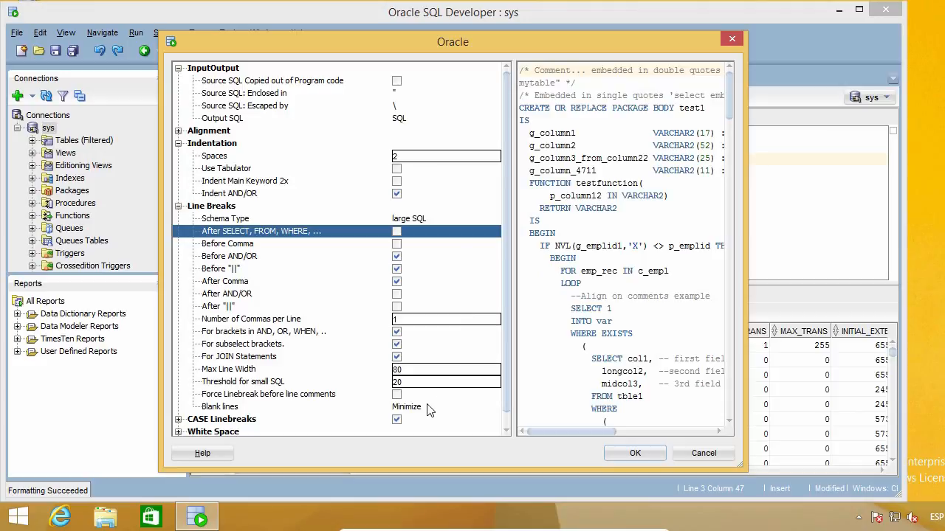
pyautogui.moveTo(391, 410)
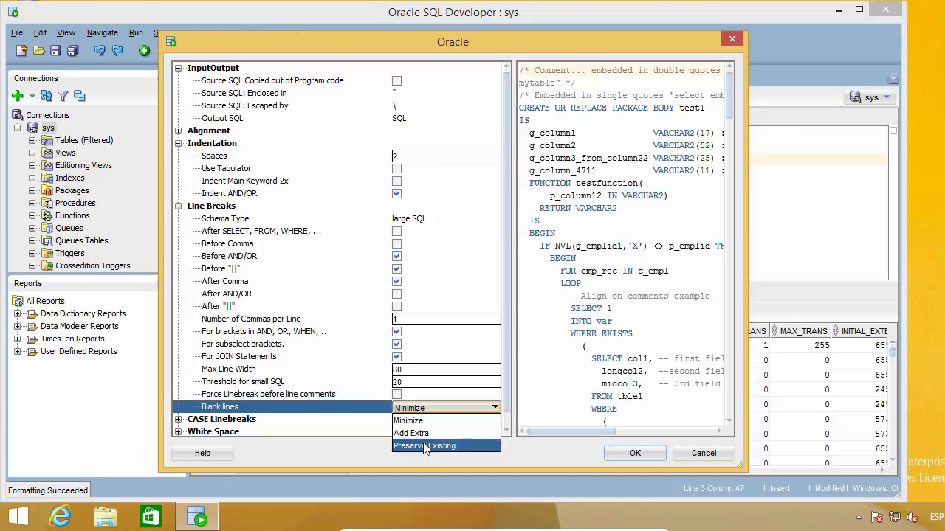
pyautogui.click(423, 446)
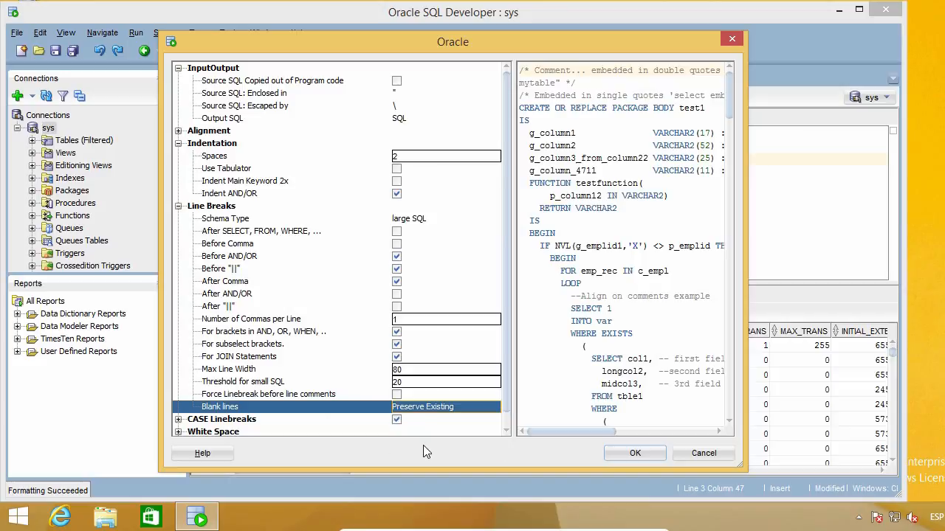
pyautogui.scroll(-3)
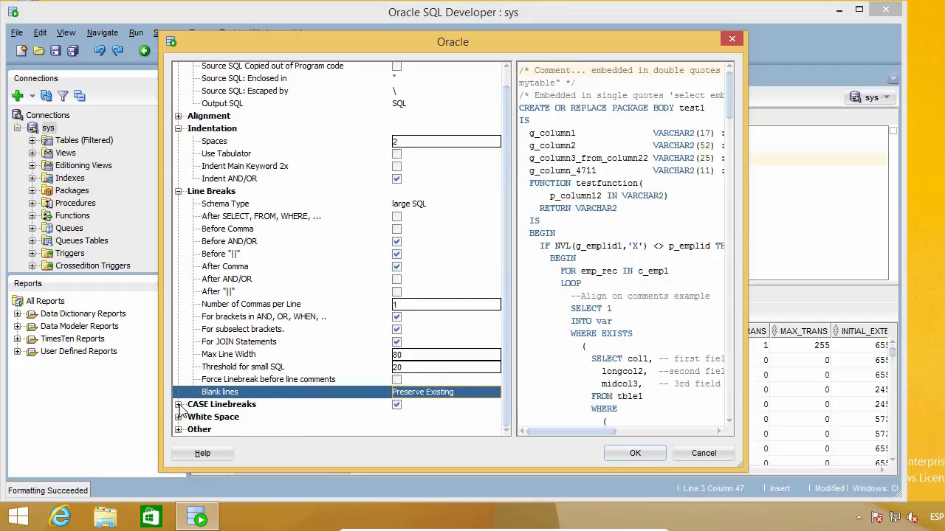
# - Under White Space, set Spaces around Operators to One Space and commas to One Space After
pyautogui.click(179, 404)
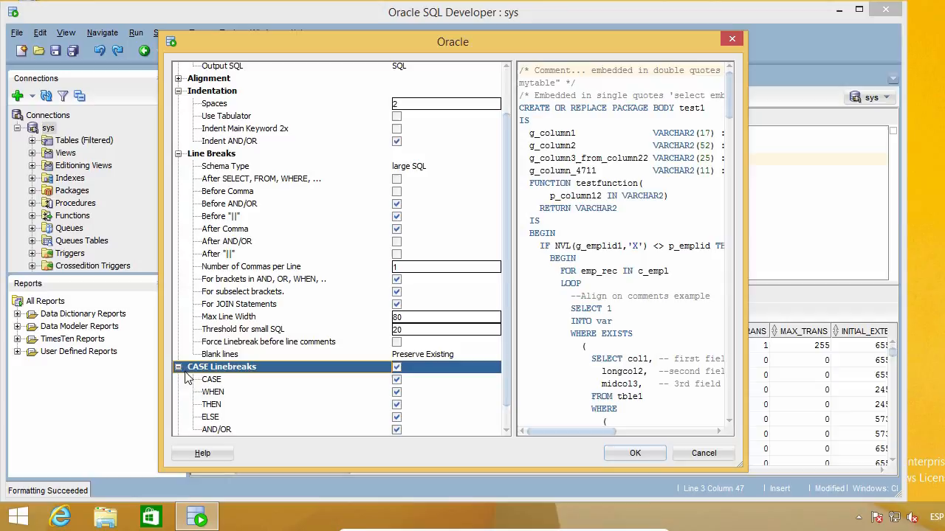
pyautogui.scroll(-3)
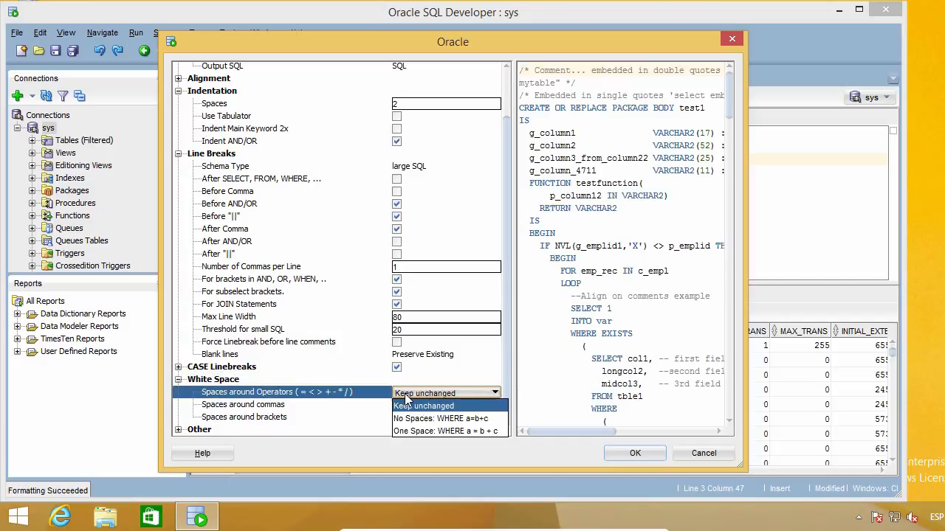
pyautogui.click(446, 431)
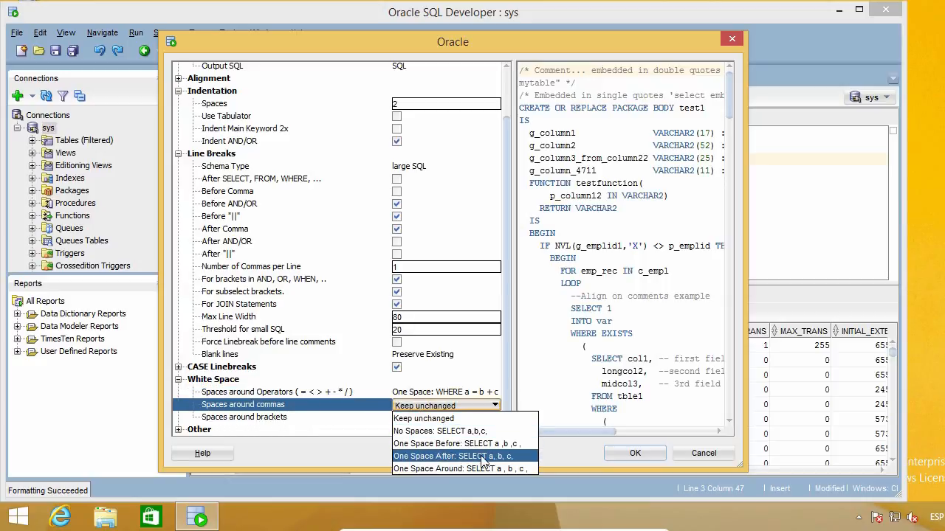
pyautogui.click(485, 456)
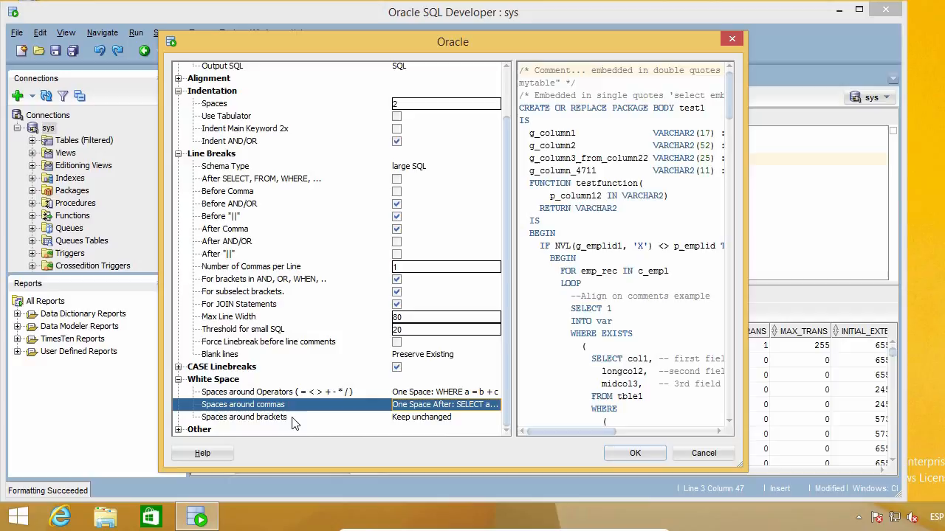
pyautogui.scroll(-3)
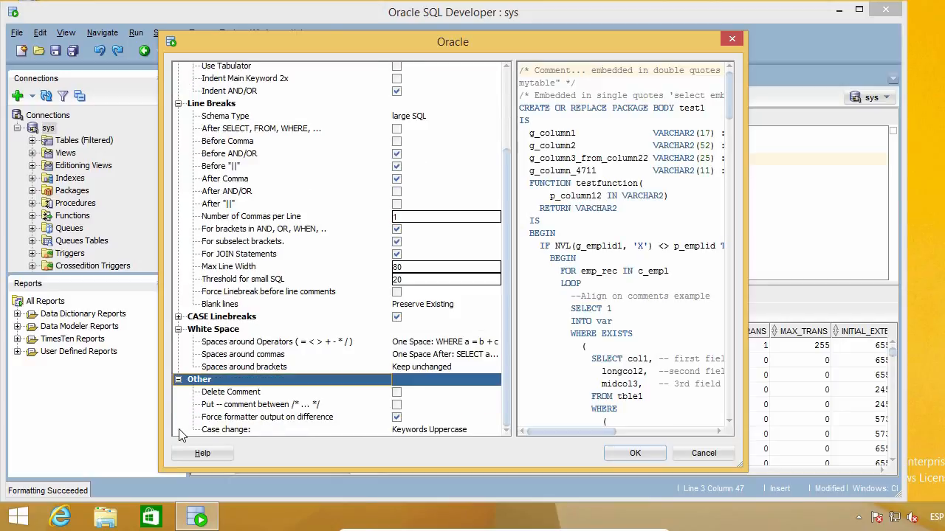
pyautogui.moveTo(399, 440)
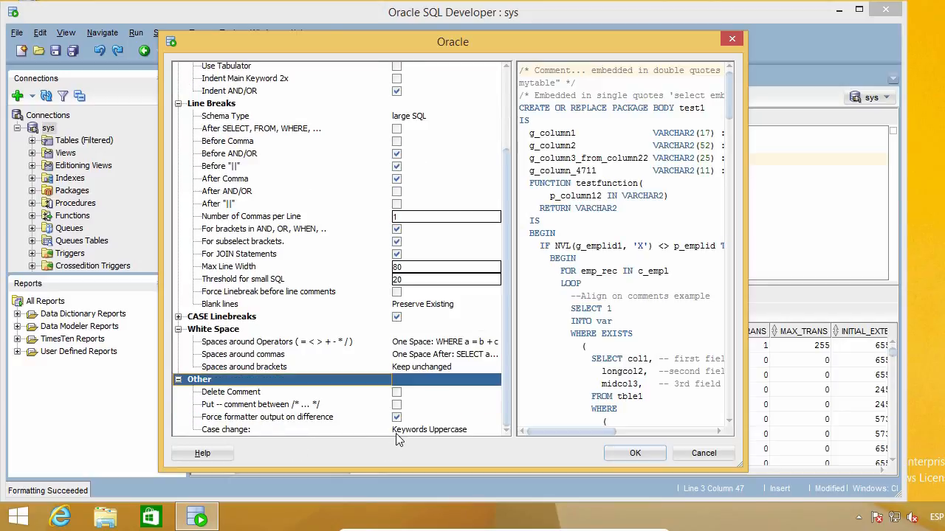
pyautogui.moveTo(288, 410)
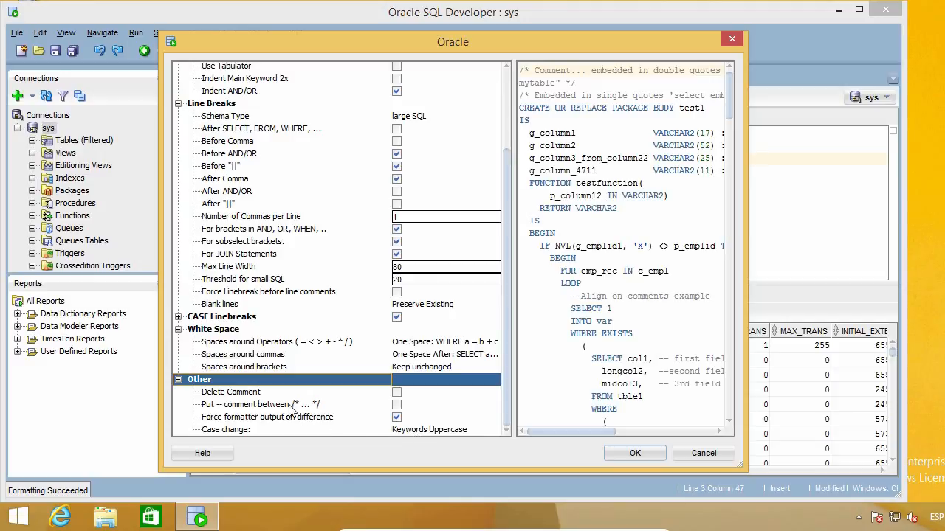
pyautogui.moveTo(643, 405)
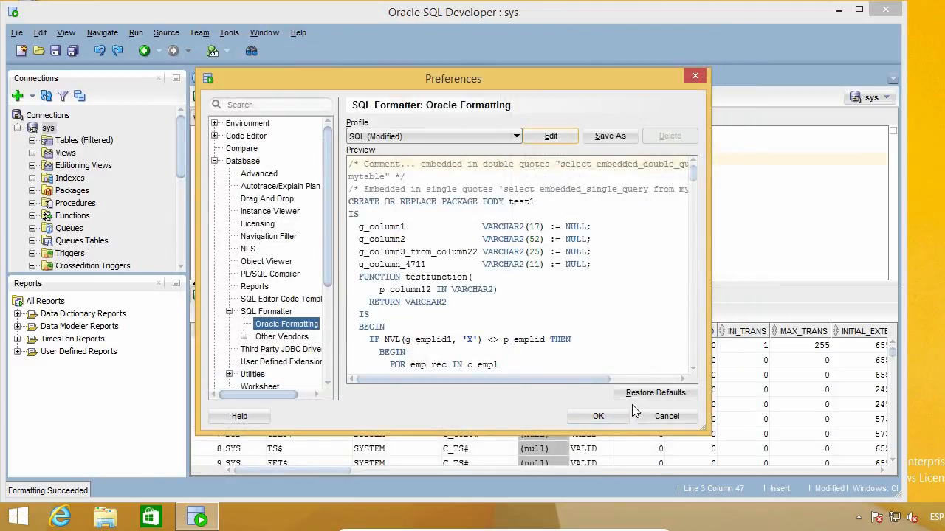
# - Confirm the preferences, format both queries with Ctrl+F7, then undo back to single lines
pyautogui.click(598, 416)
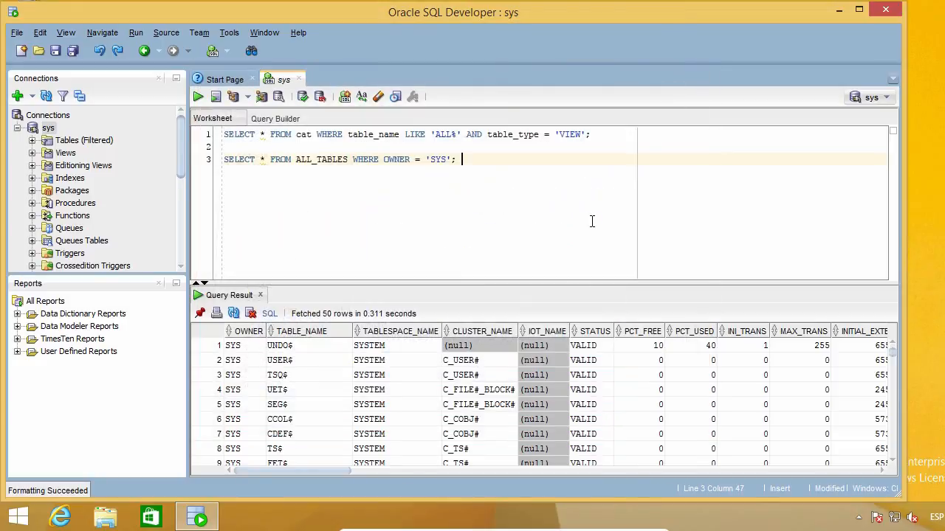
pyautogui.press('ctrl+F7')
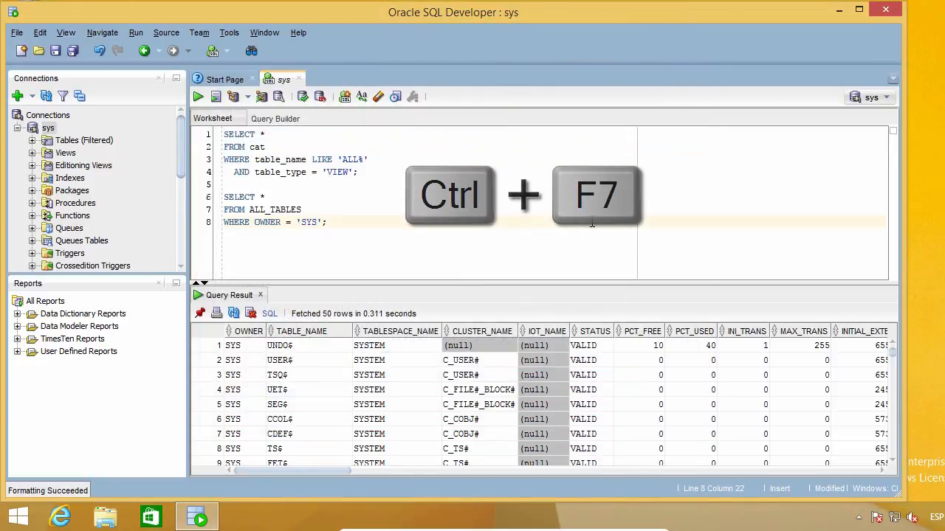
pyautogui.press('ctrl+F7')
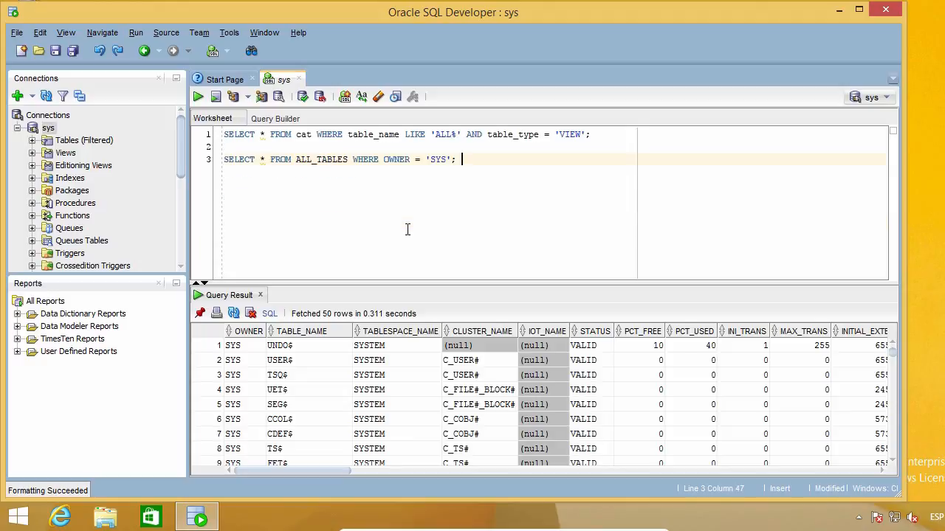
# - Format only the selected first SELECT statement into clauses, leaving the second query untouched
pyautogui.click(591, 134)
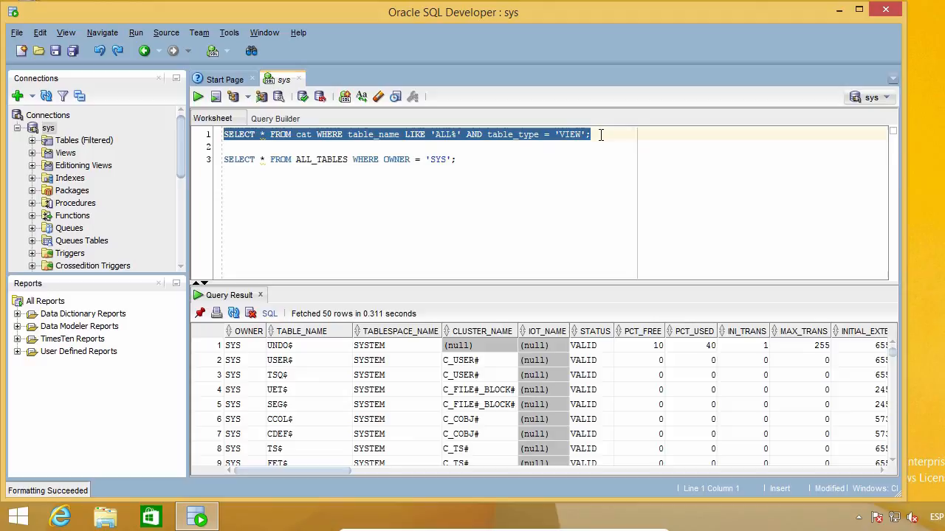
pyautogui.press('ctrl+F7')
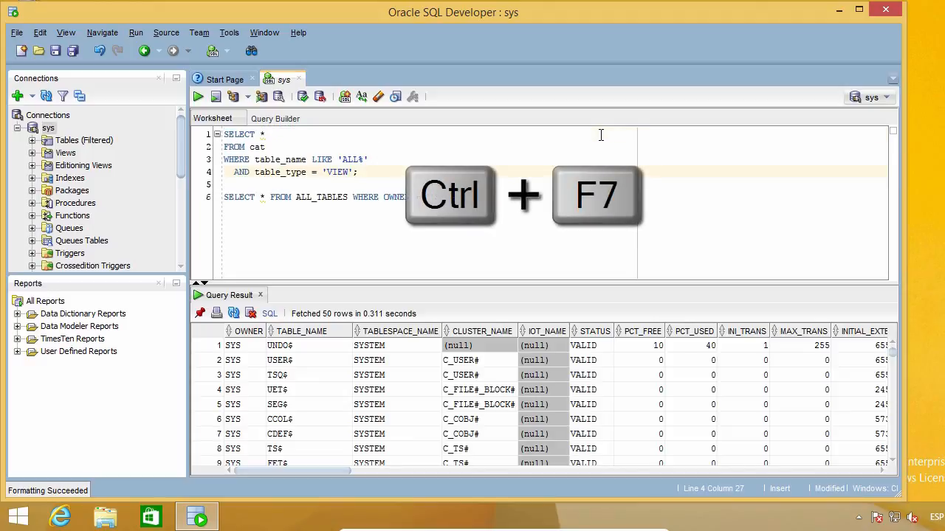
pyautogui.press('ctrl+F7')
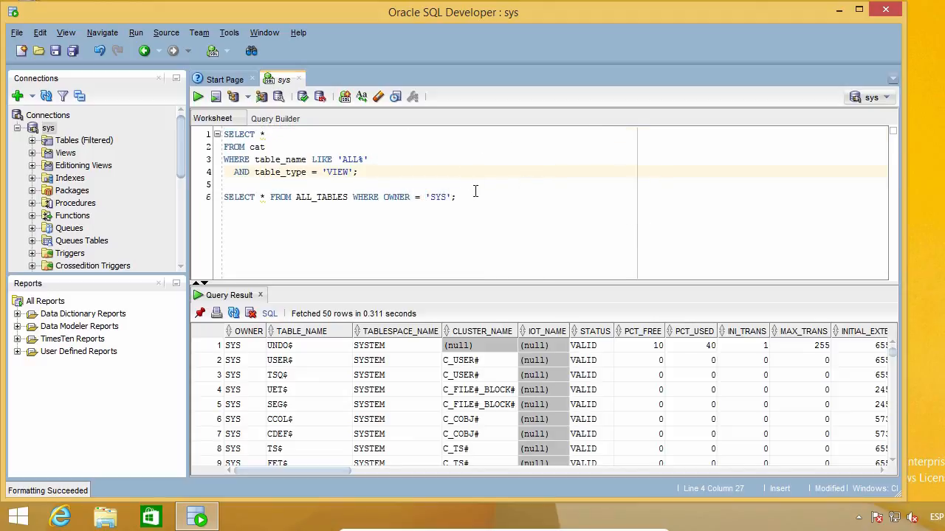
pyautogui.moveTo(591, 222)
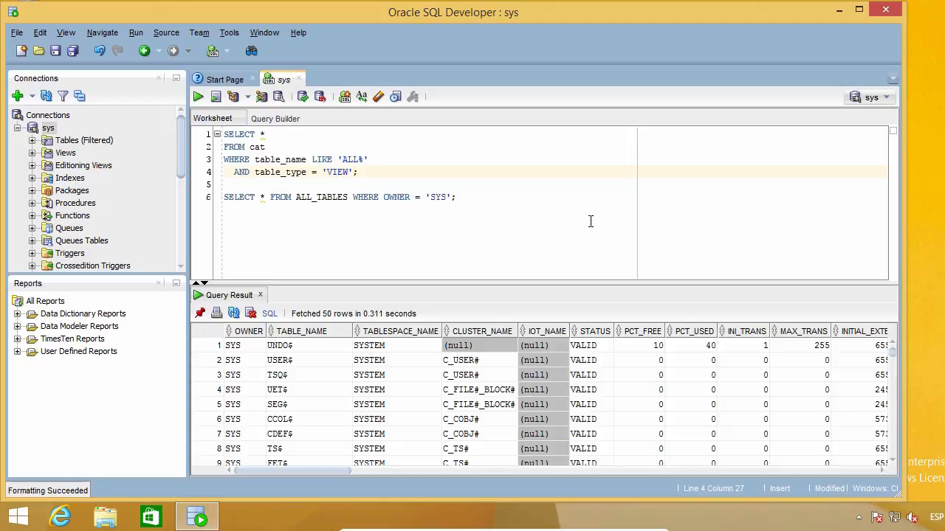
pyautogui.click(358, 171)
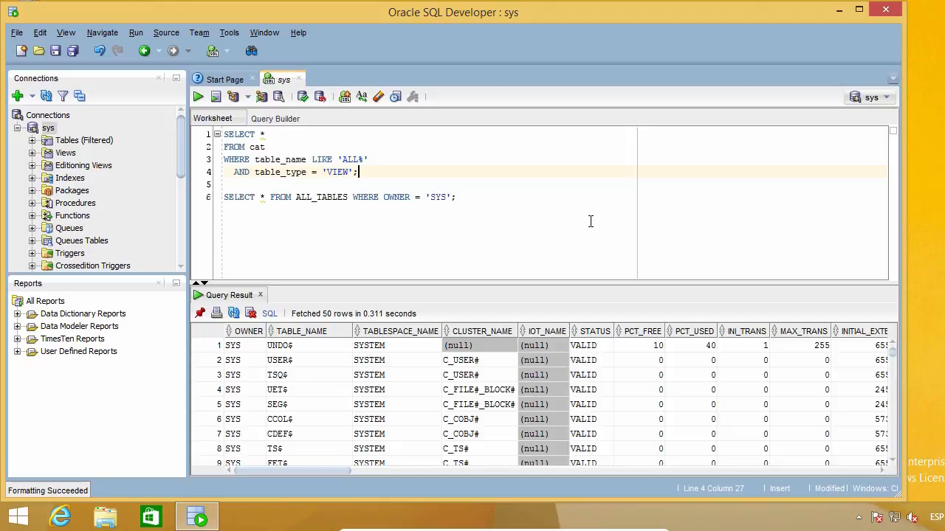